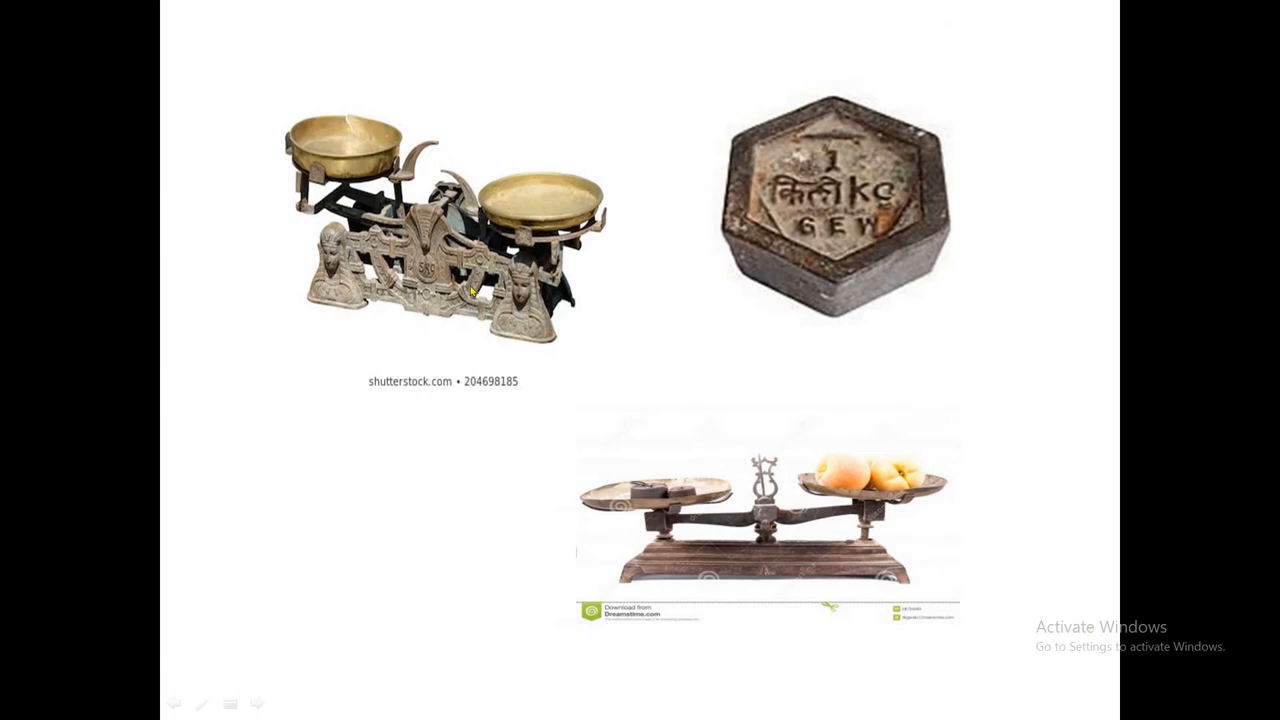
mouse_move(628, 519)
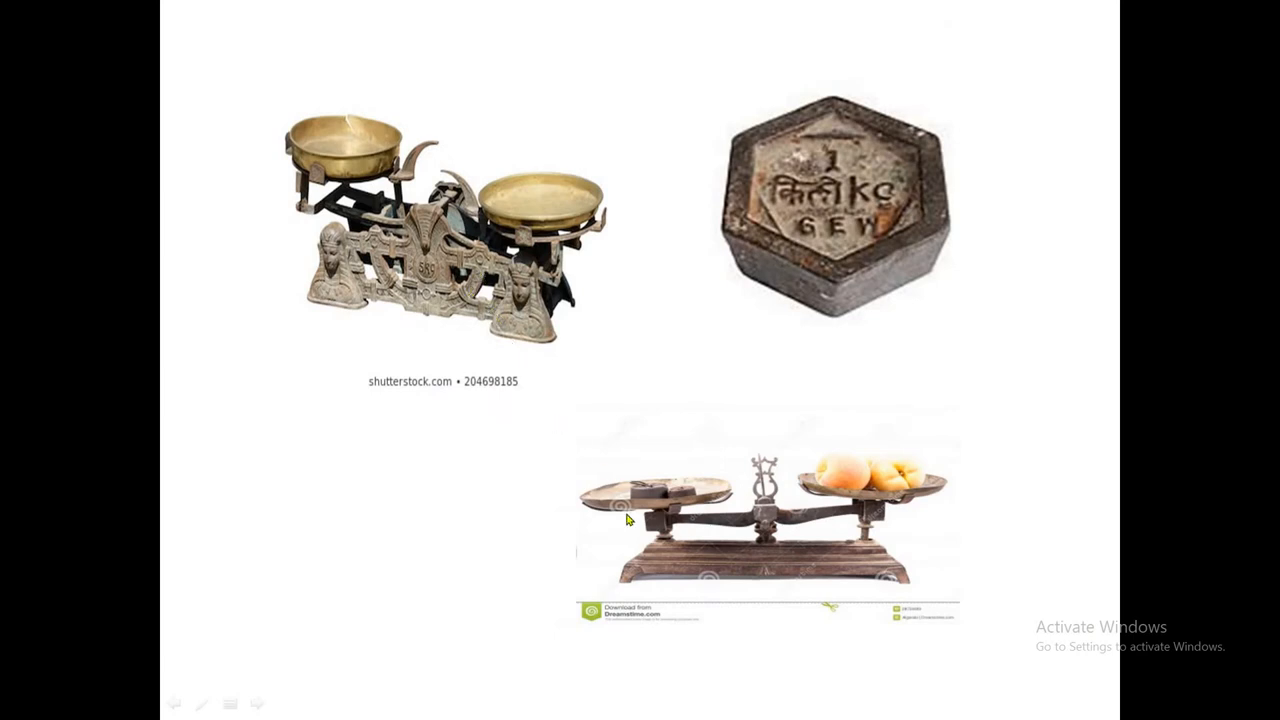
mouse_move(600, 425)
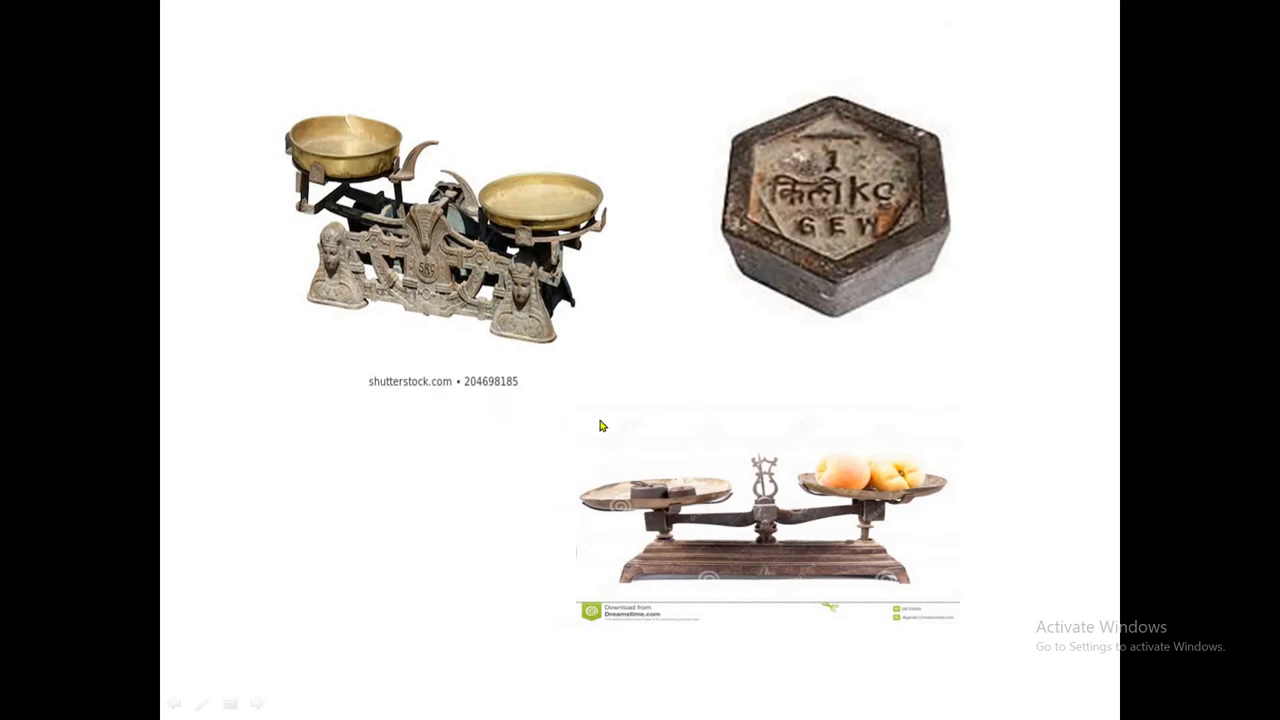
Advance the slide show from the balance-scale slide to the Kilograms slide
key("Right")
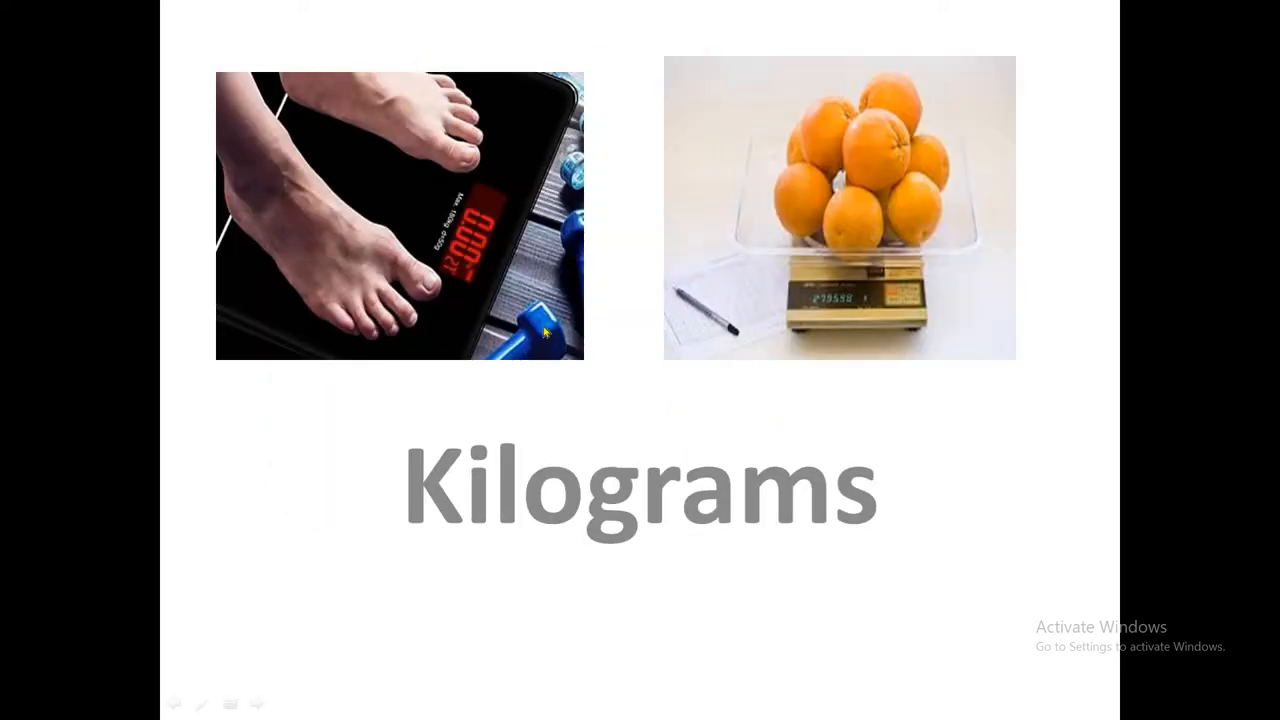
mouse_move(530, 525)
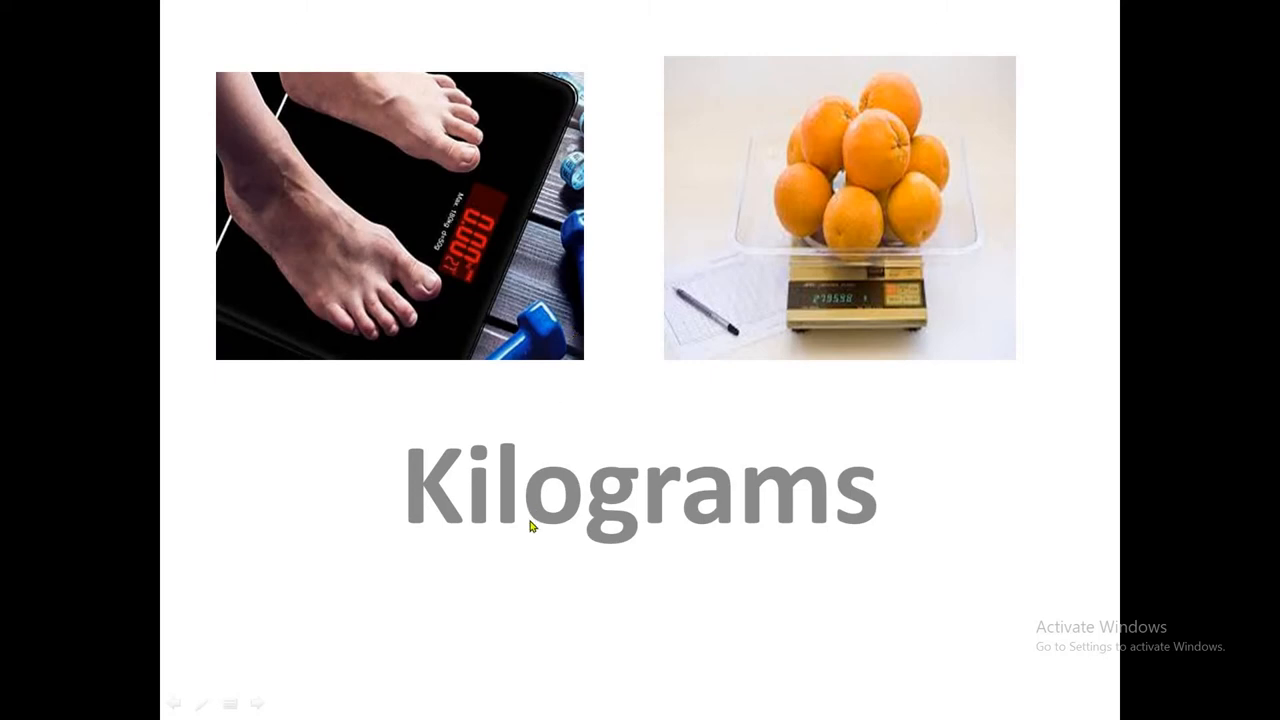
mouse_move(676, 382)
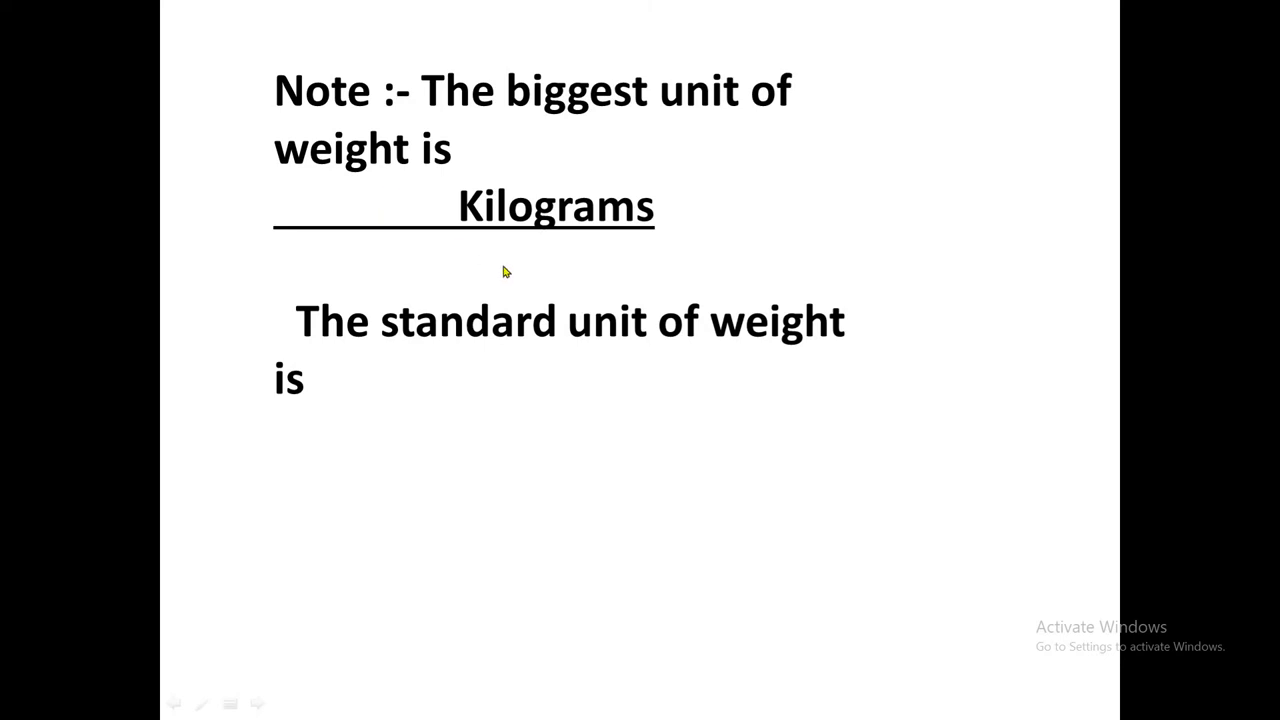
mouse_move(513, 341)
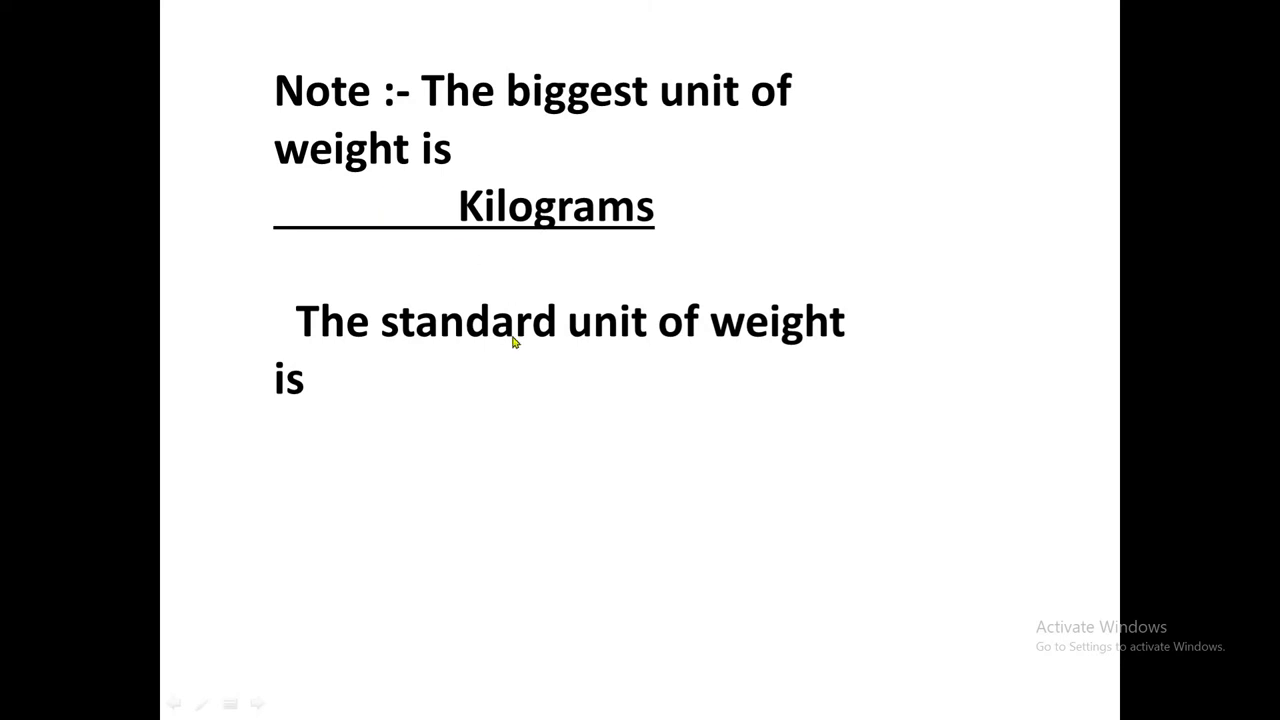
mouse_move(607, 336)
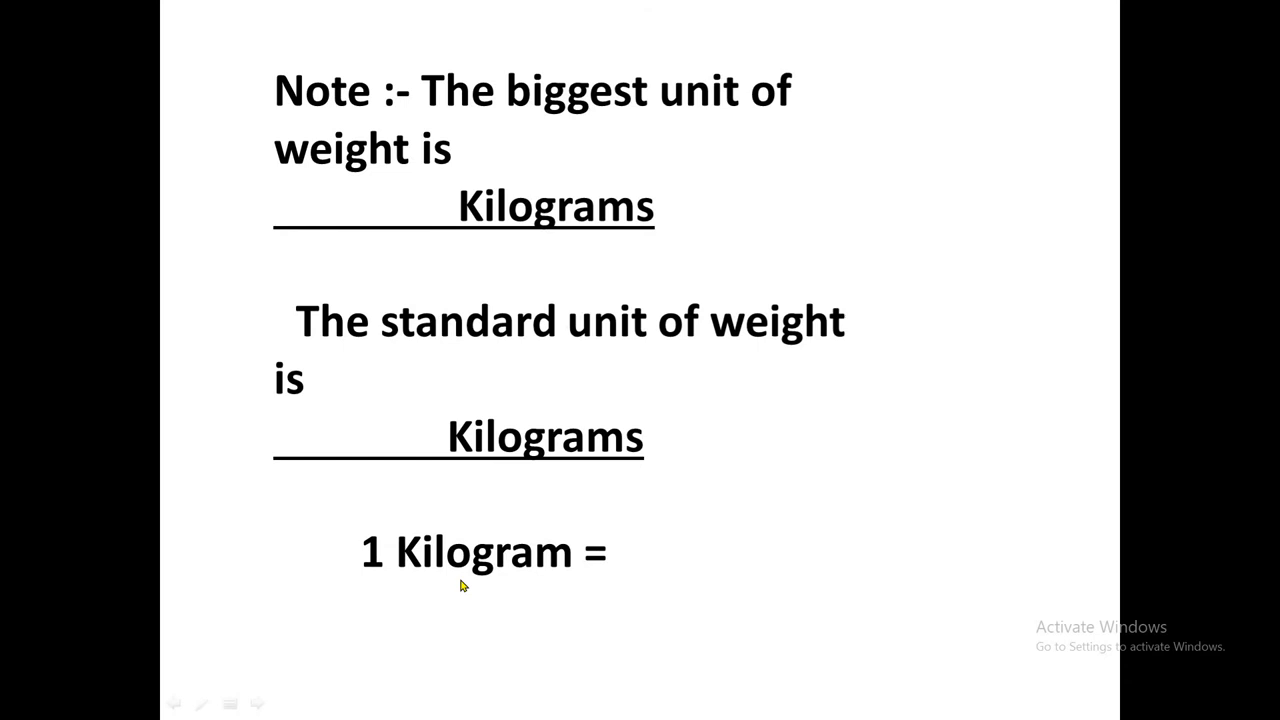
Right-click the notes slide to bring up the End Show option
right_click(810, 215)
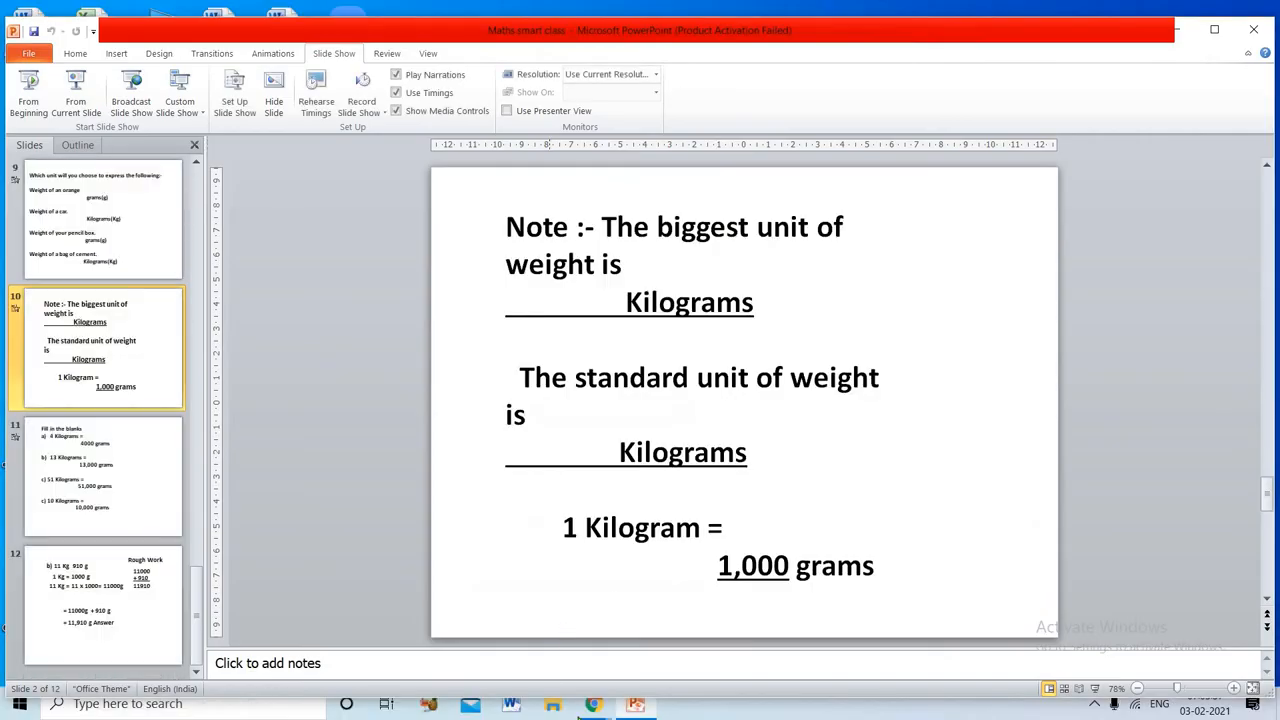
mouse_move(593, 703)
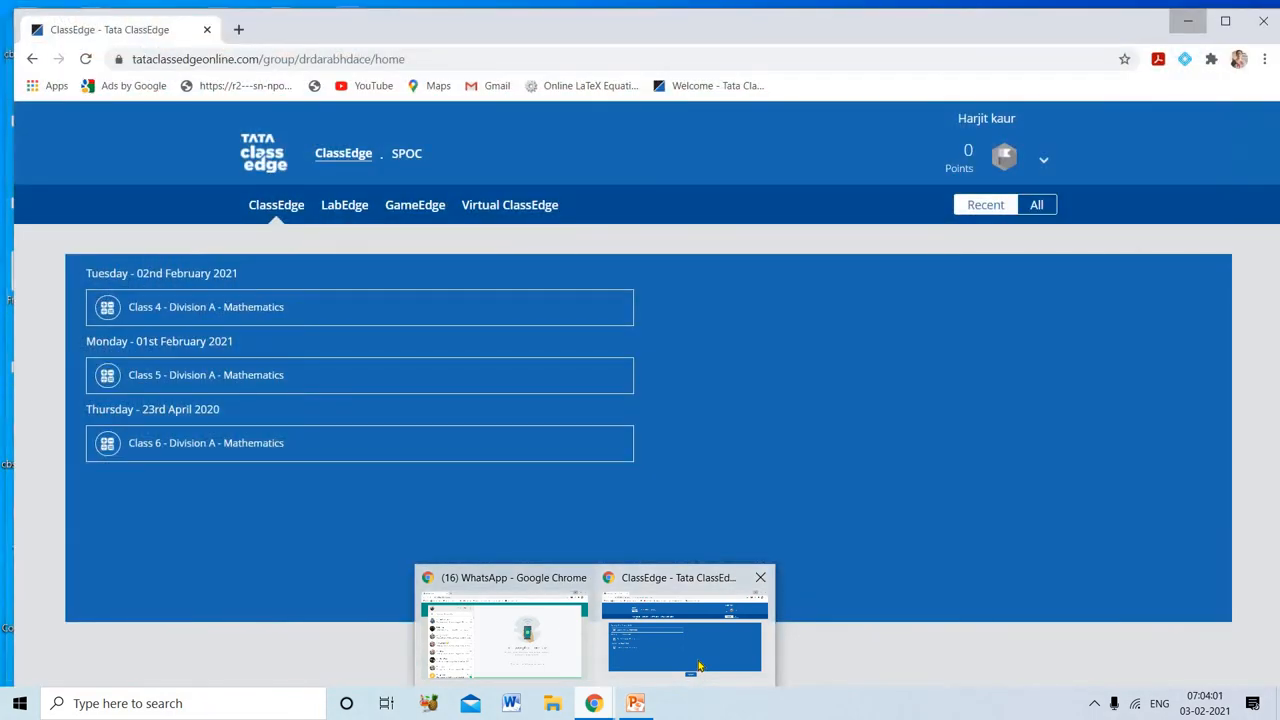
In Chrome, select Class 4 Division A Mathematics and open the Weight - Conversion presentation
left_click(635, 703)
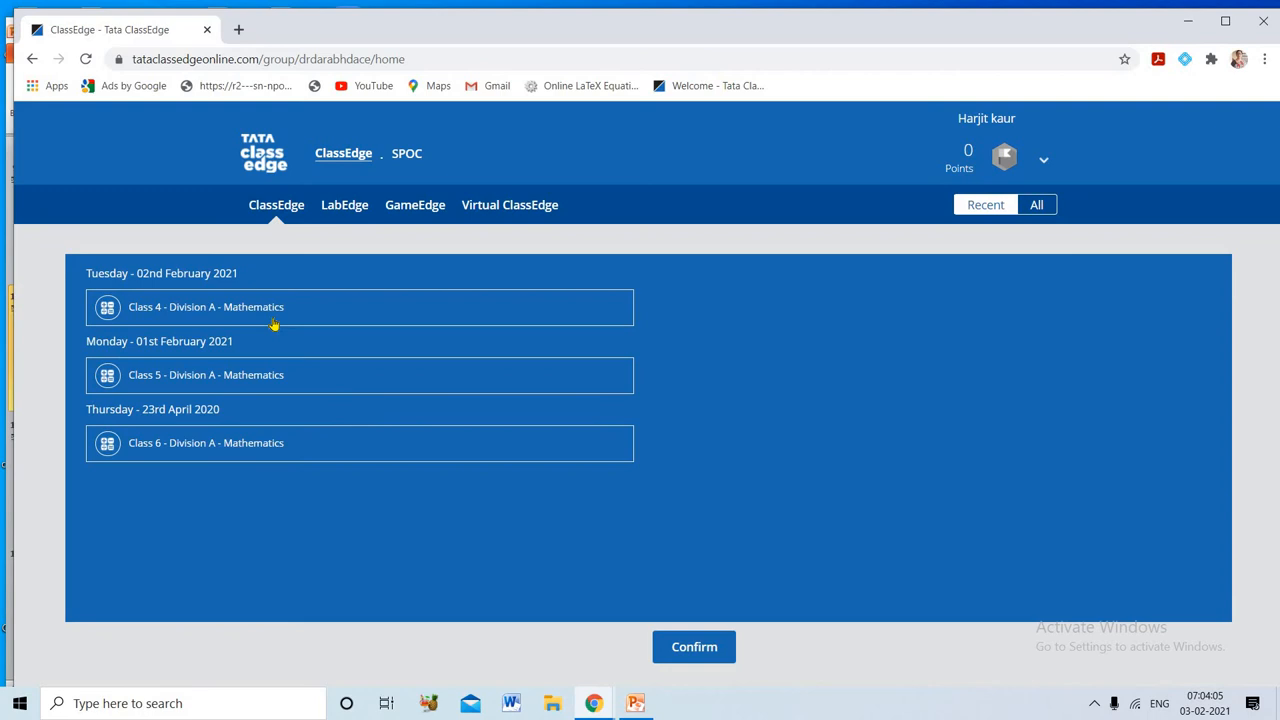
left_click(694, 646)
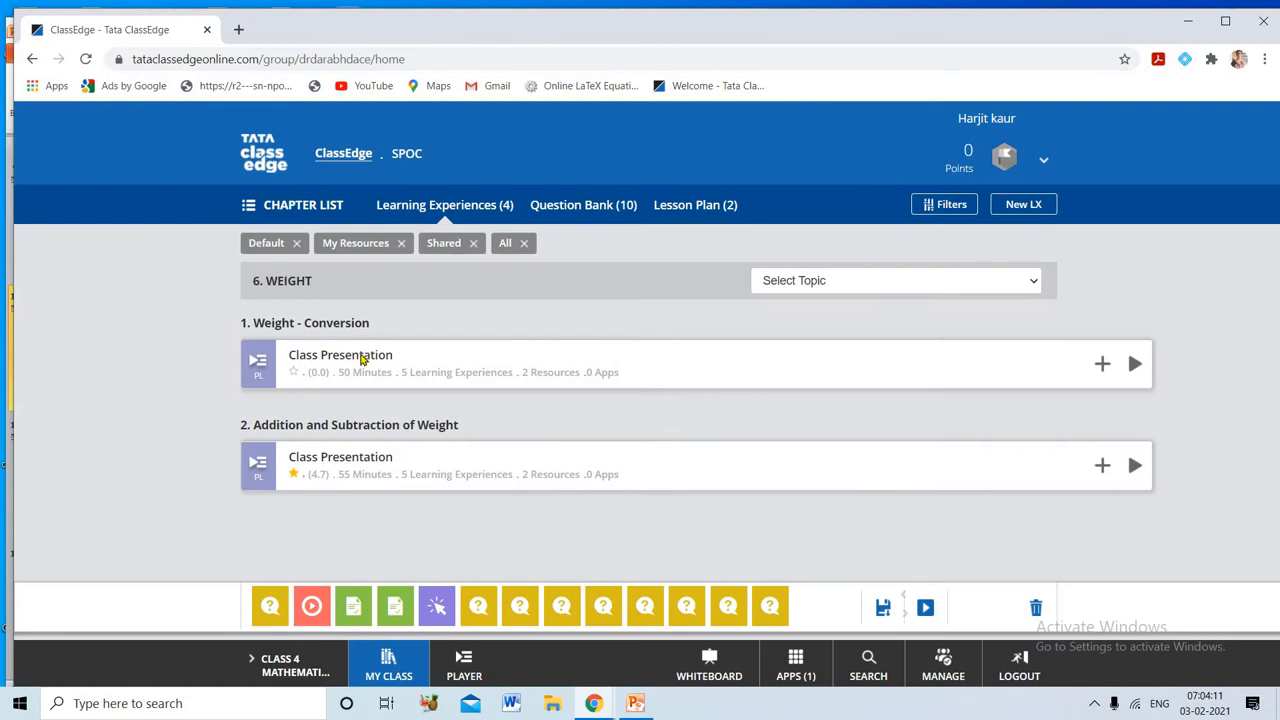
mouse_move(318, 358)
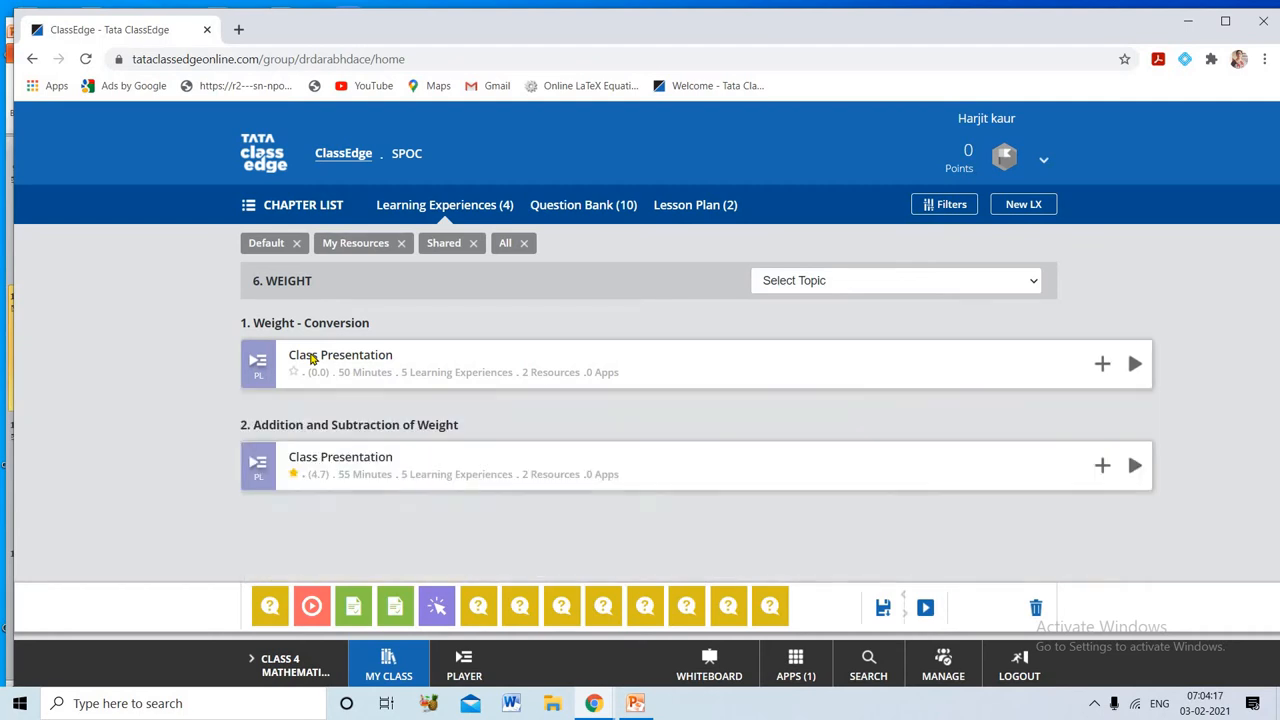
left_click(340, 363)
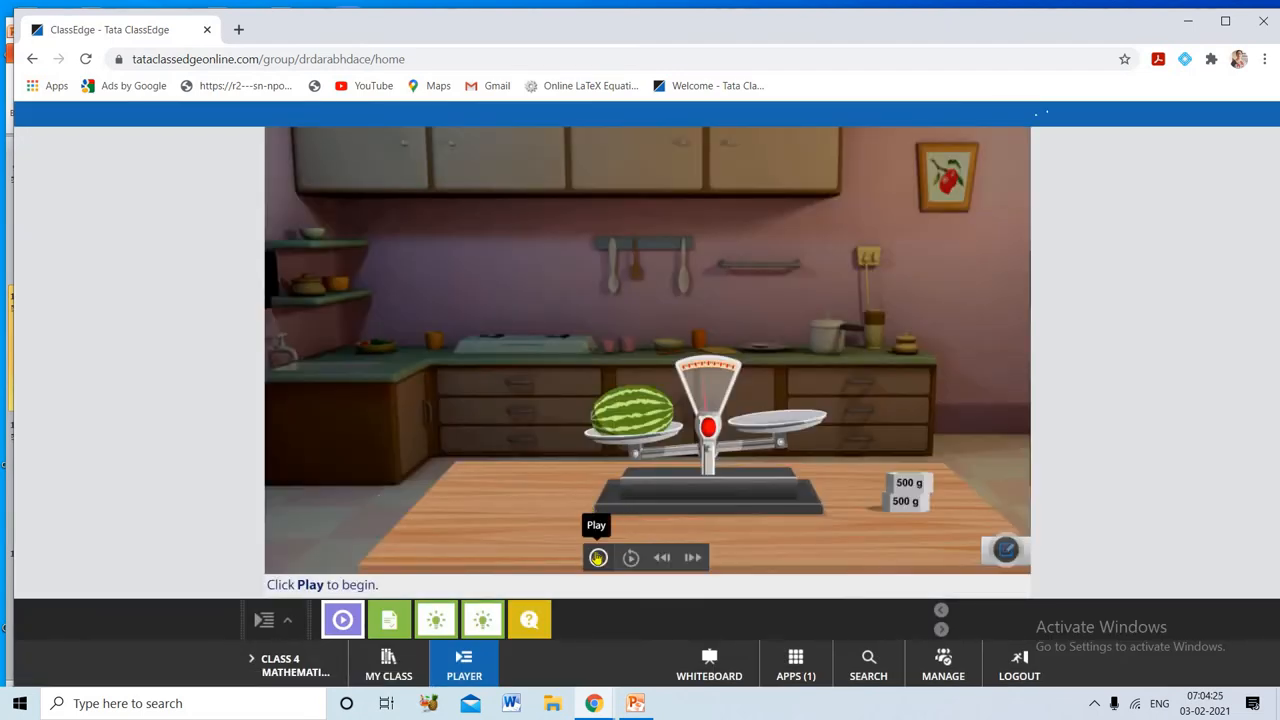
Play the activity and place both 500 g weights against the watermelon
left_click(597, 557)
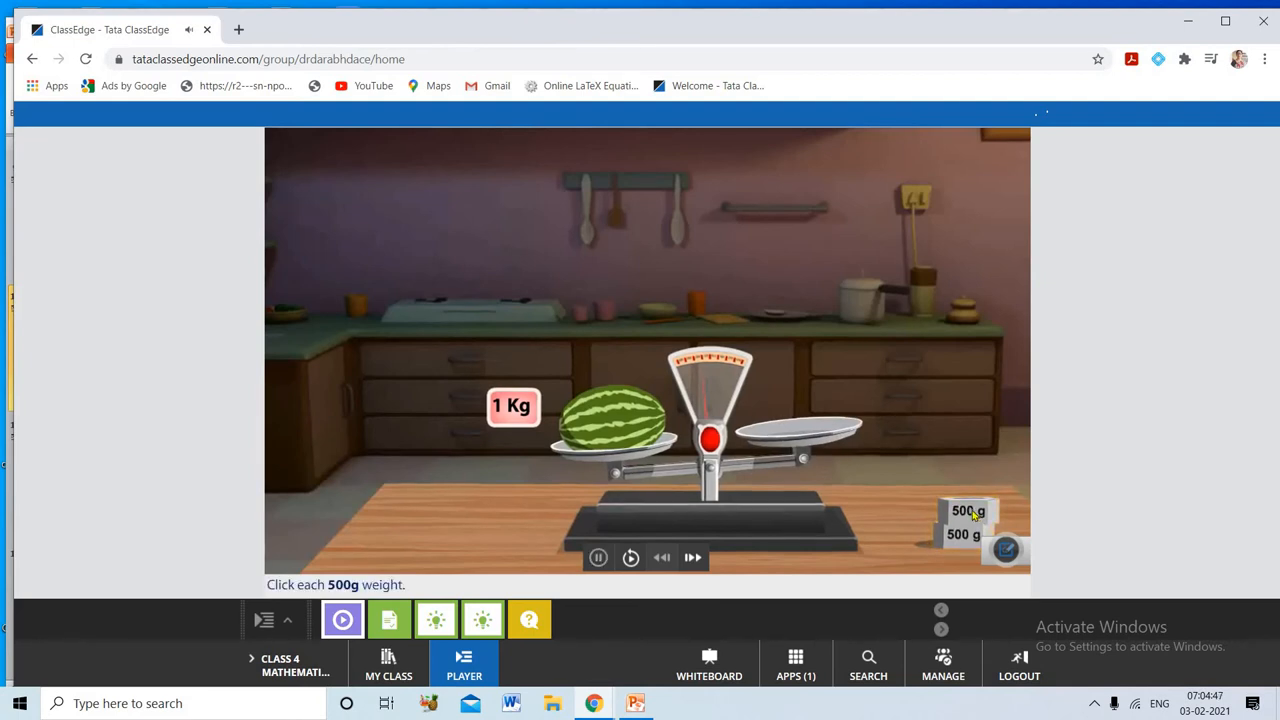
left_click(968, 511)
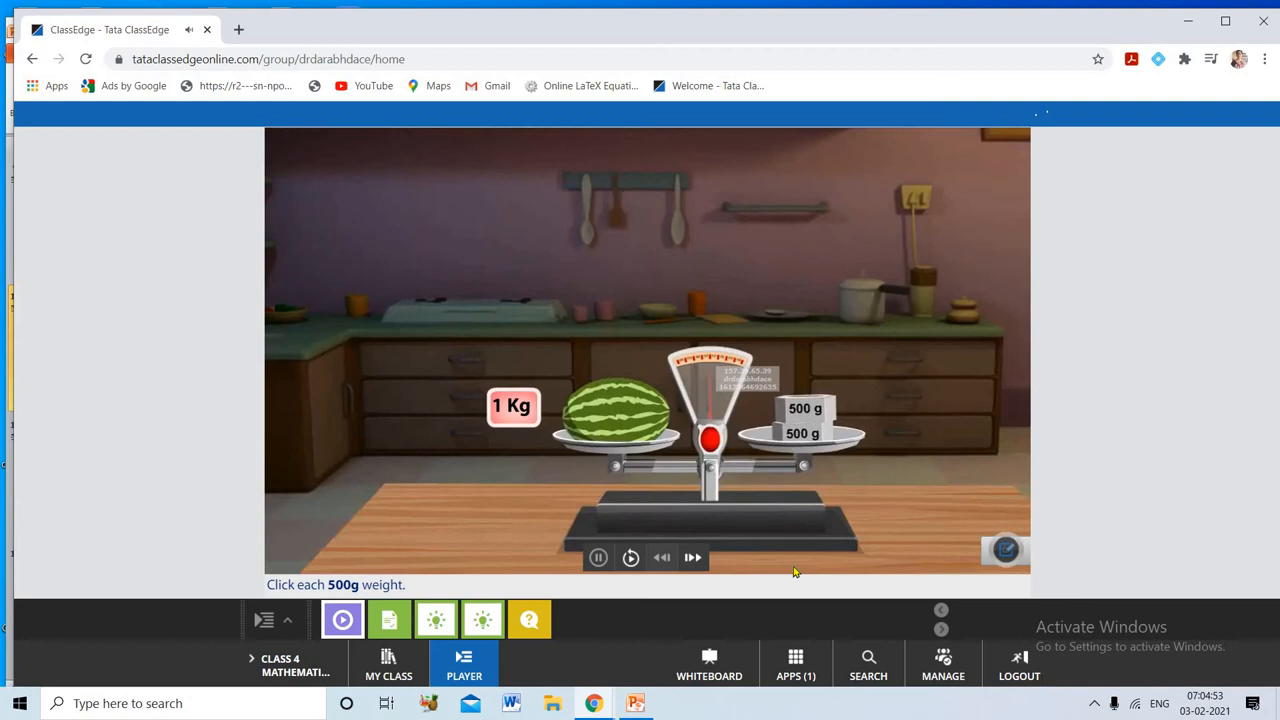
mouse_move(790, 554)
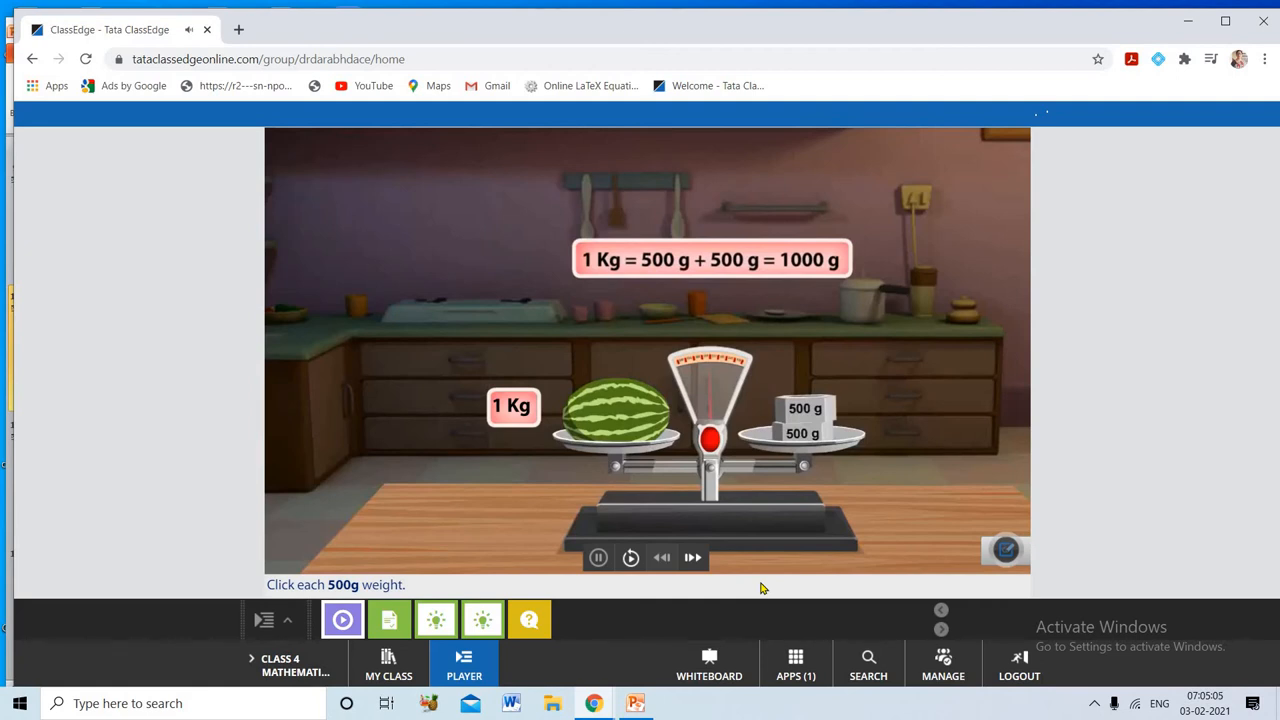
left_click(693, 557)
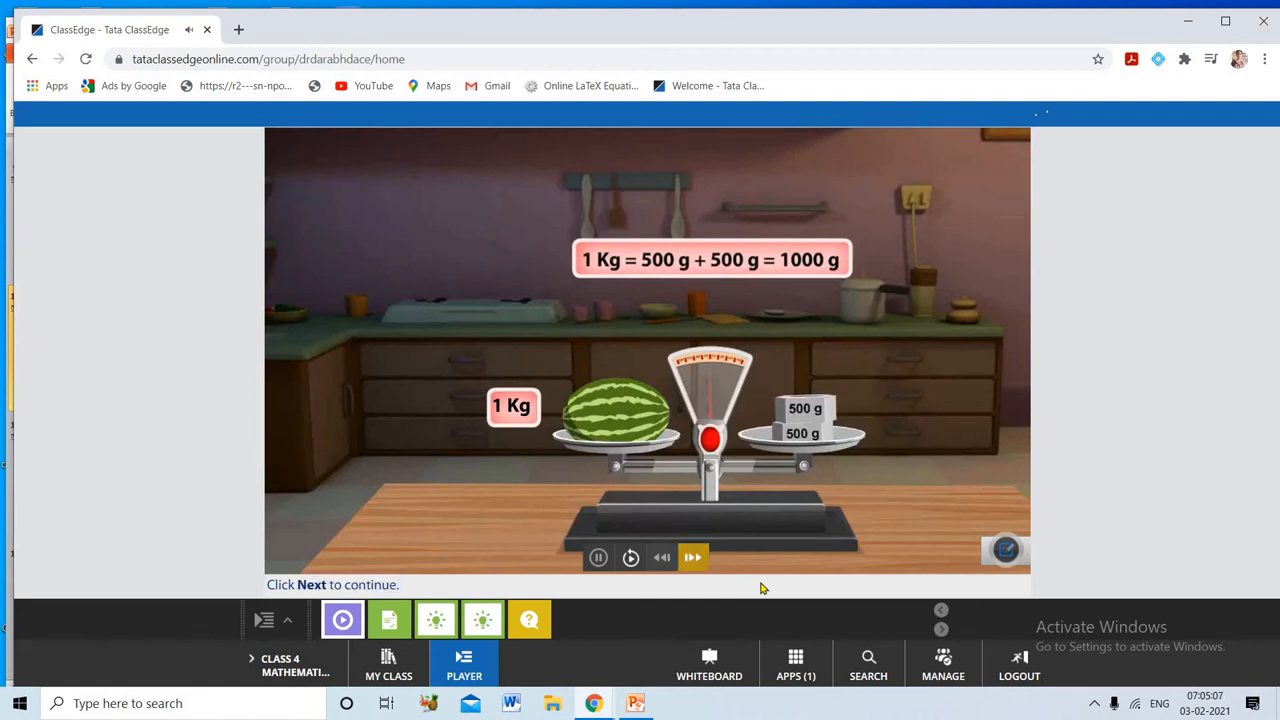
mouse_move(815, 296)
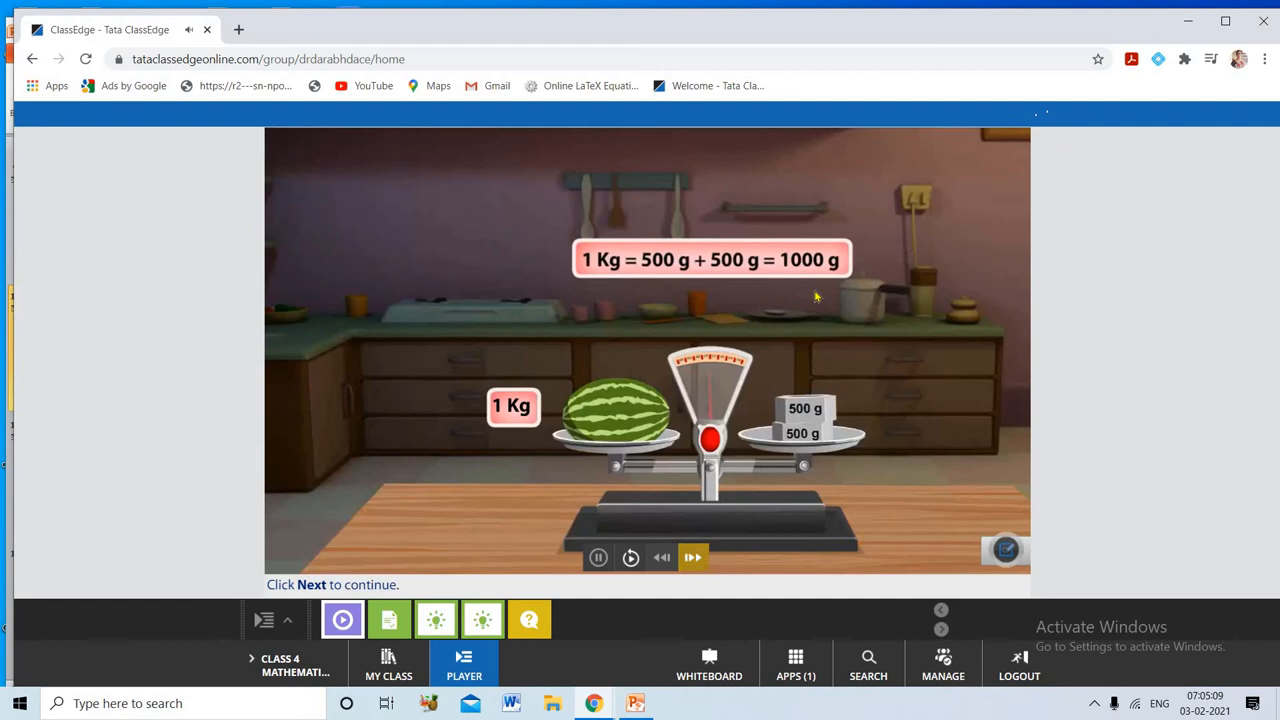
mouse_move(816, 280)
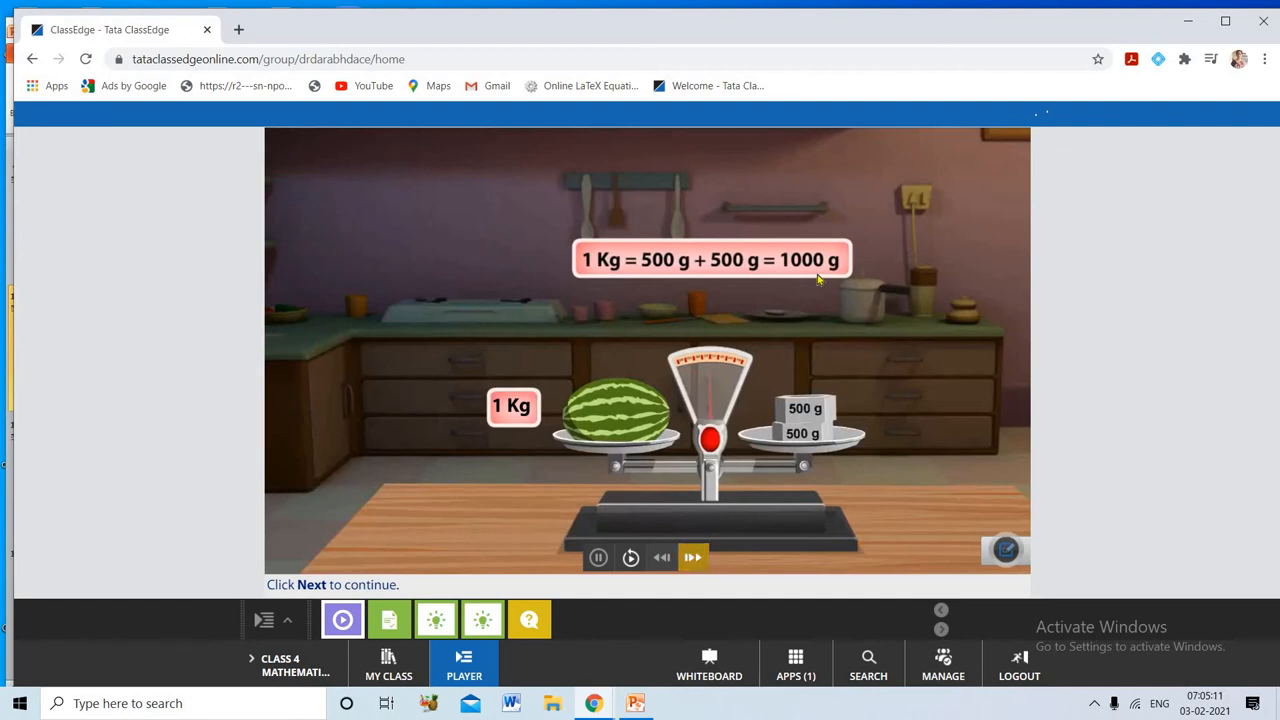
mouse_move(388, 663)
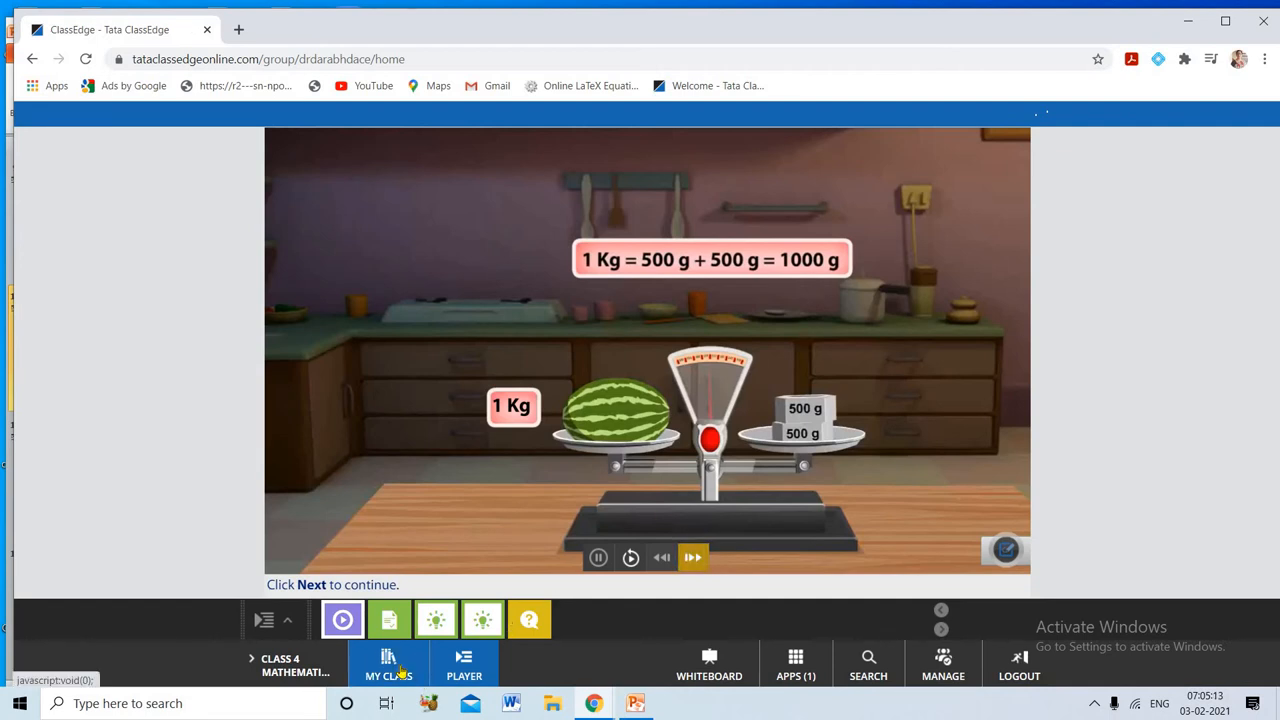
Open the weight conversion quiz from lesson resources and move to question 2
left_click(388, 665)
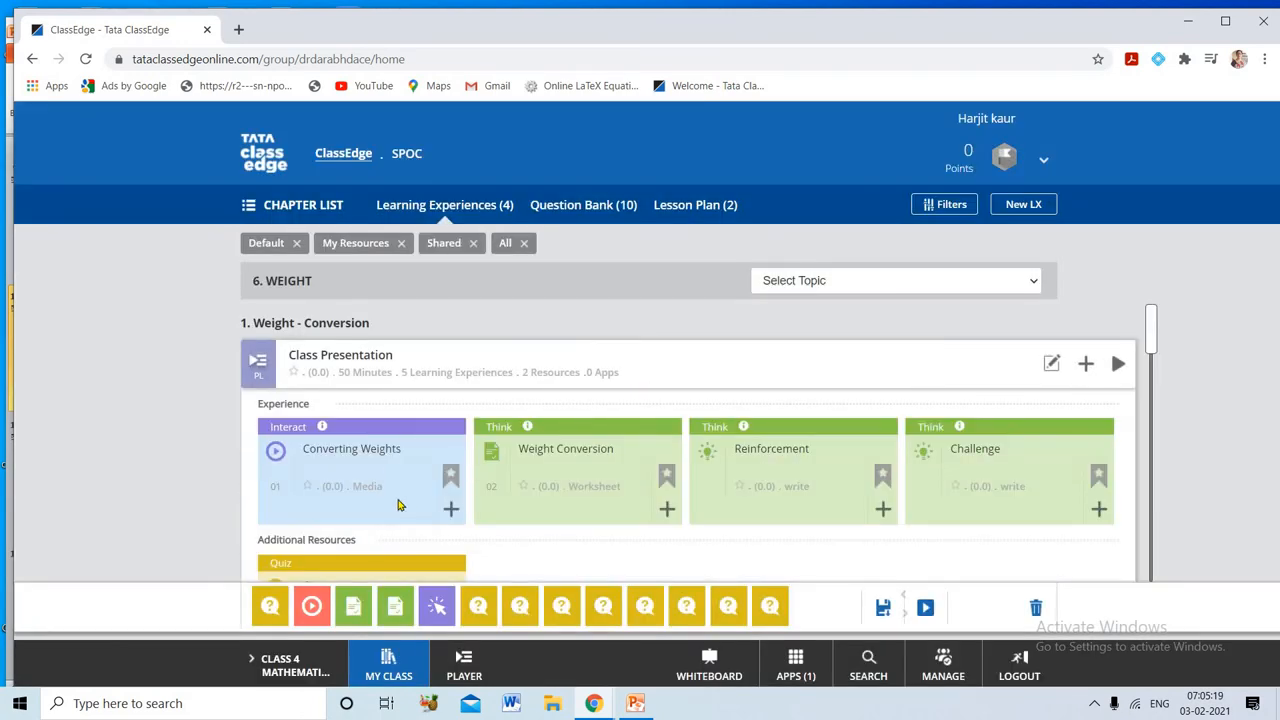
scroll("down", 3)
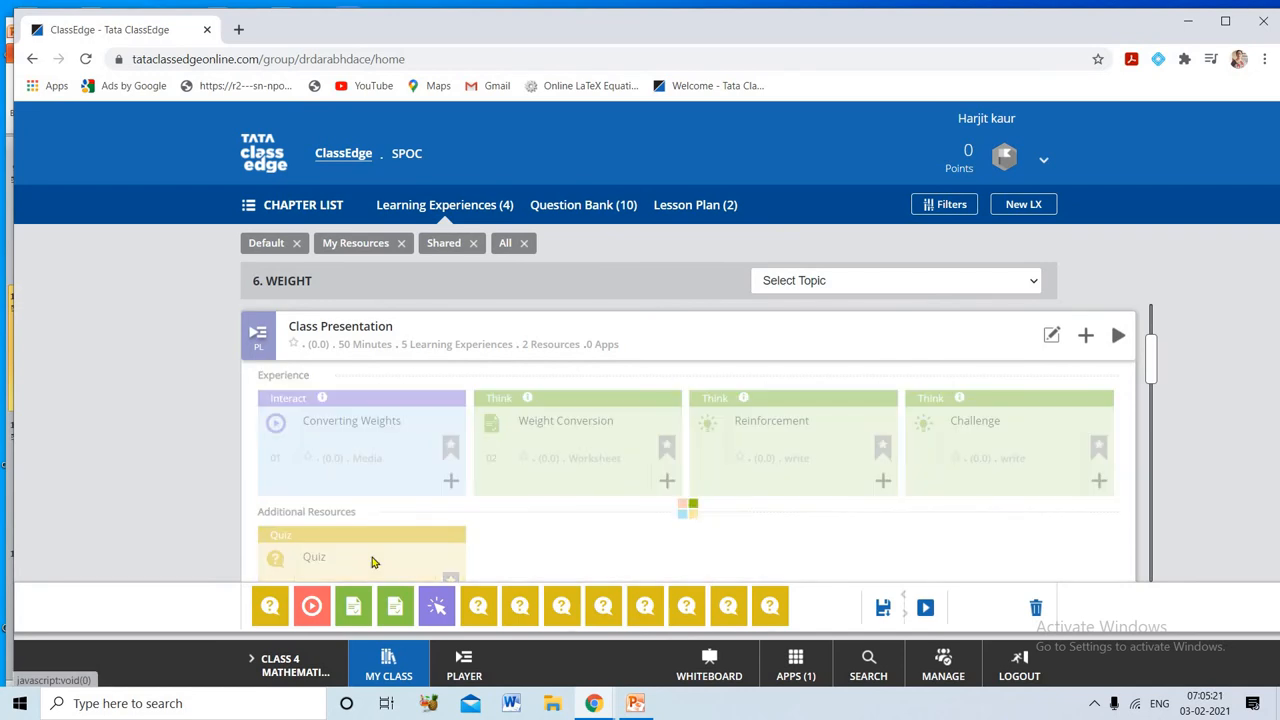
left_click(314, 557)
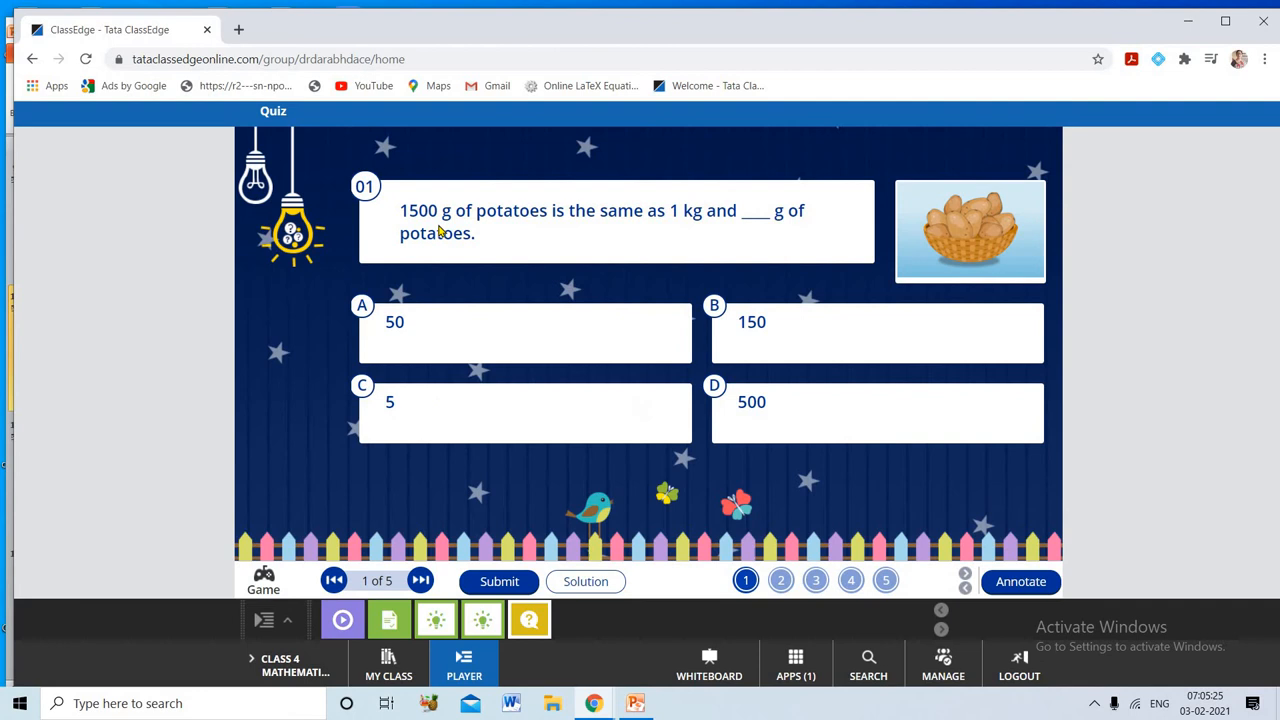
mouse_move(667, 236)
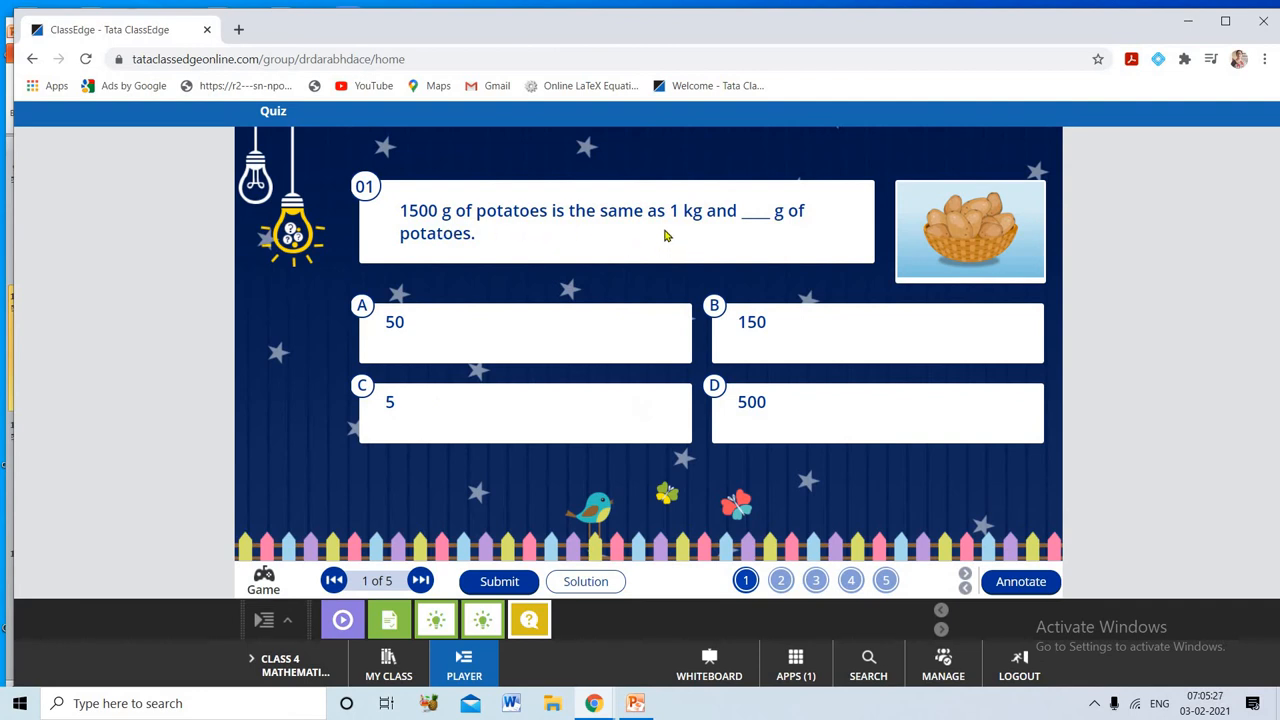
mouse_move(755, 230)
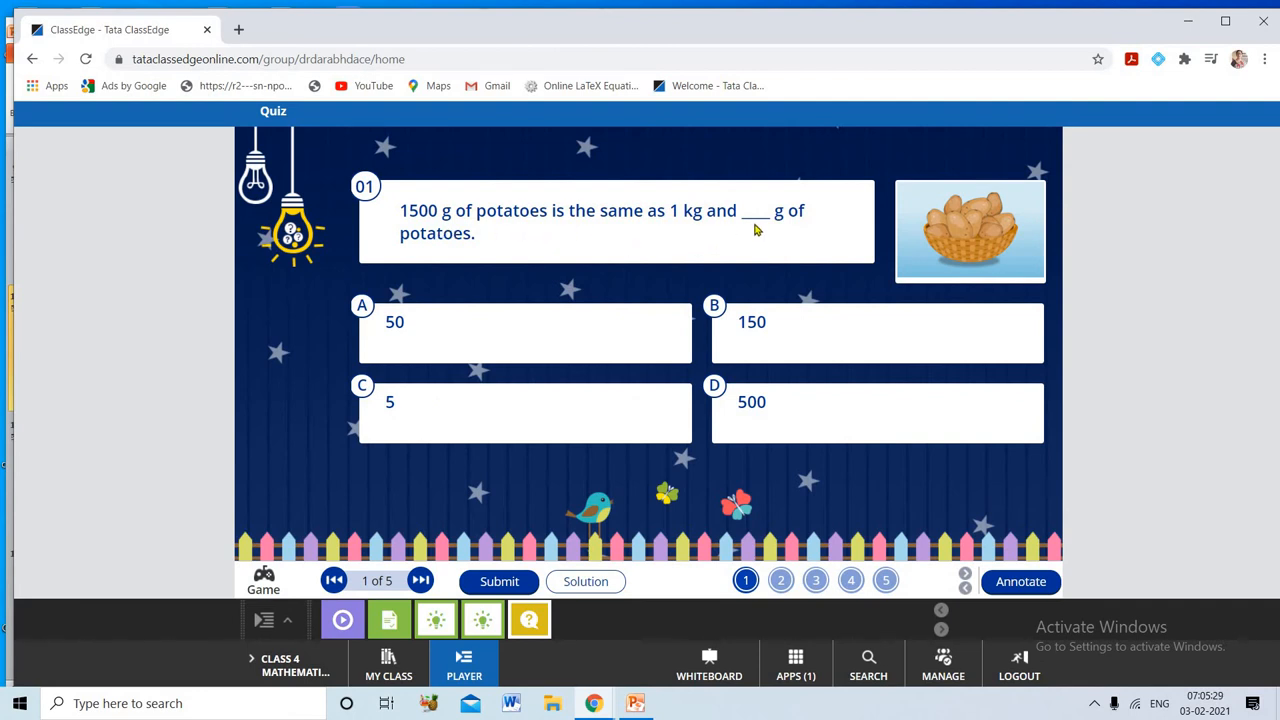
mouse_move(808, 224)
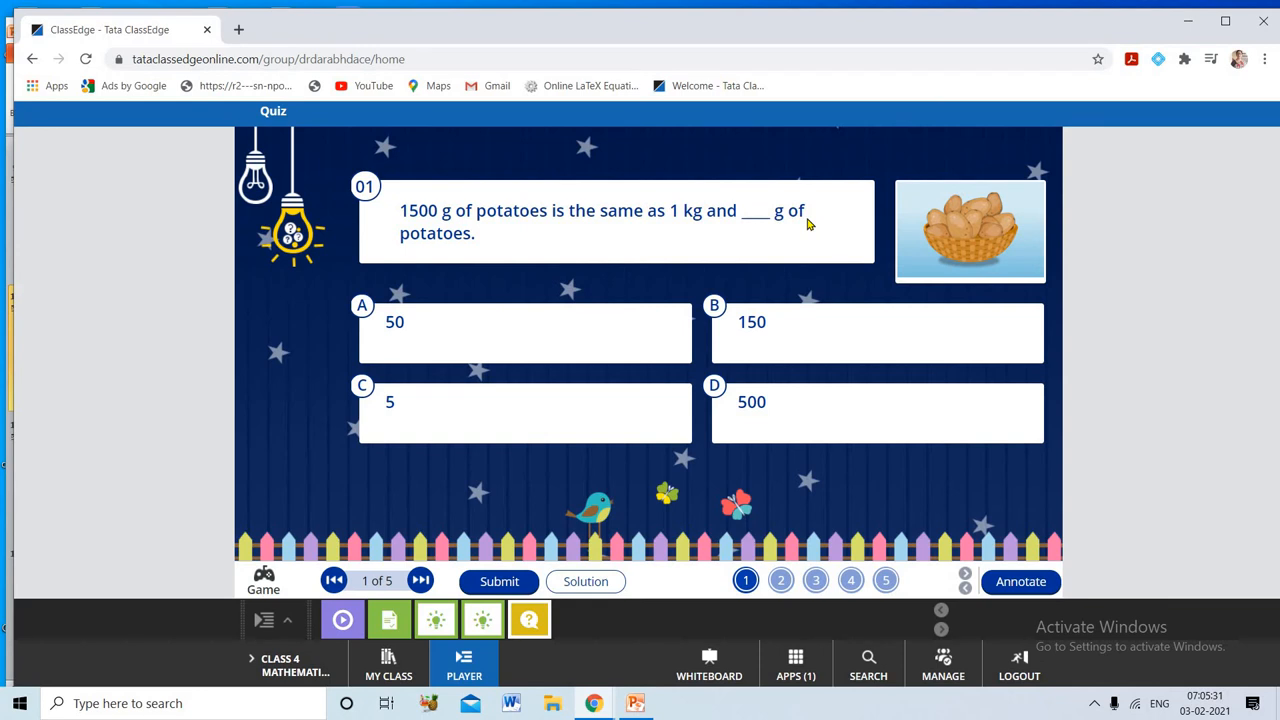
mouse_move(449, 227)
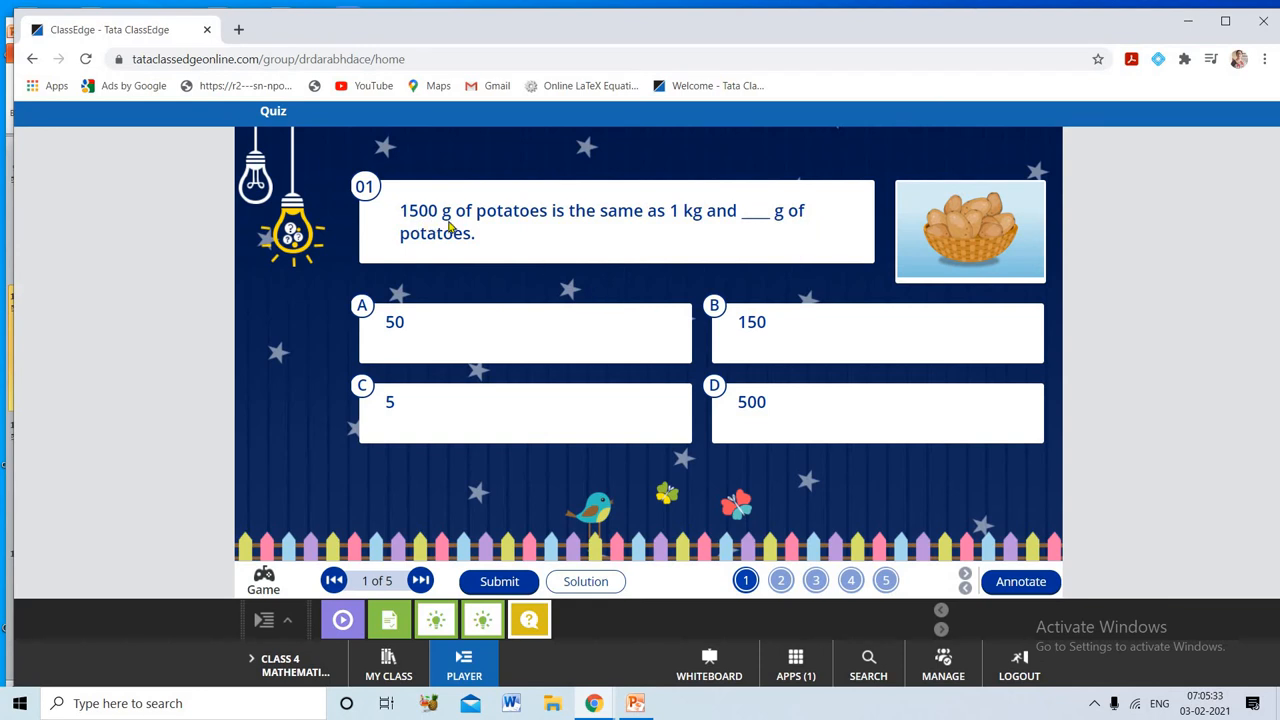
mouse_move(410, 215)
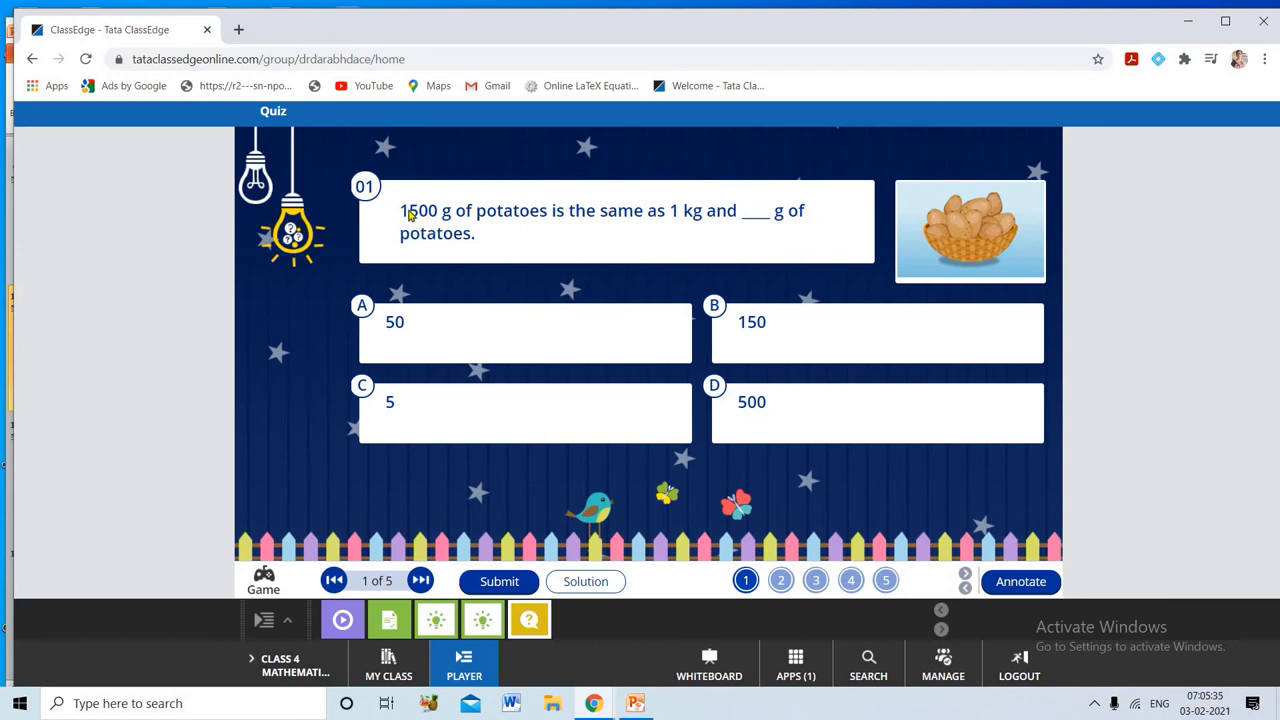
mouse_move(543, 459)
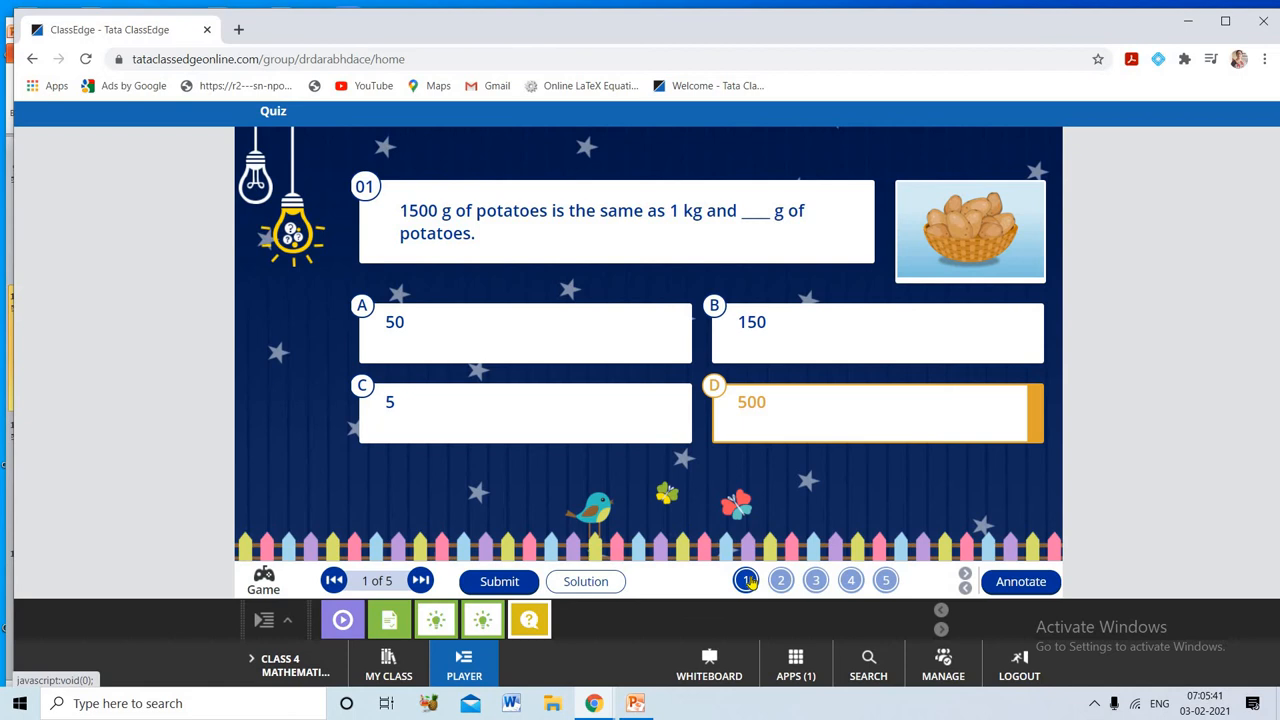
left_click(499, 581)
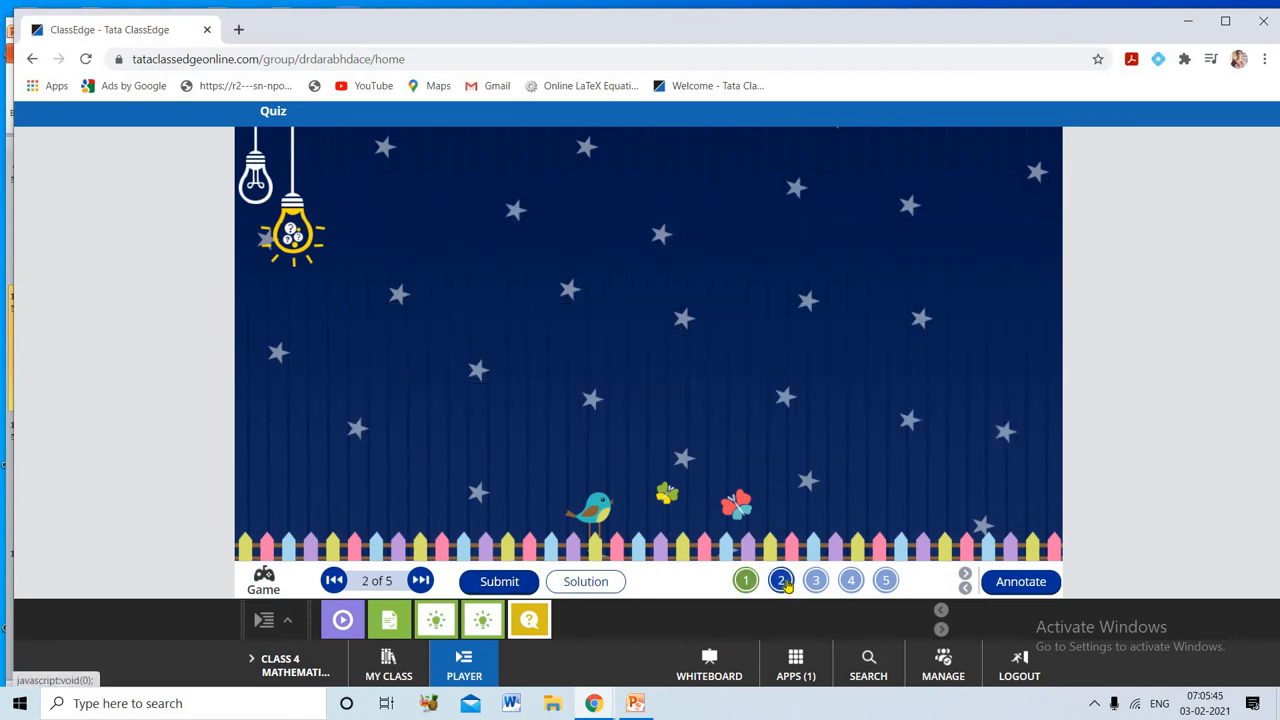
Choose the 10 kg rice packet for question 2, then go to question 3
left_click(781, 580)
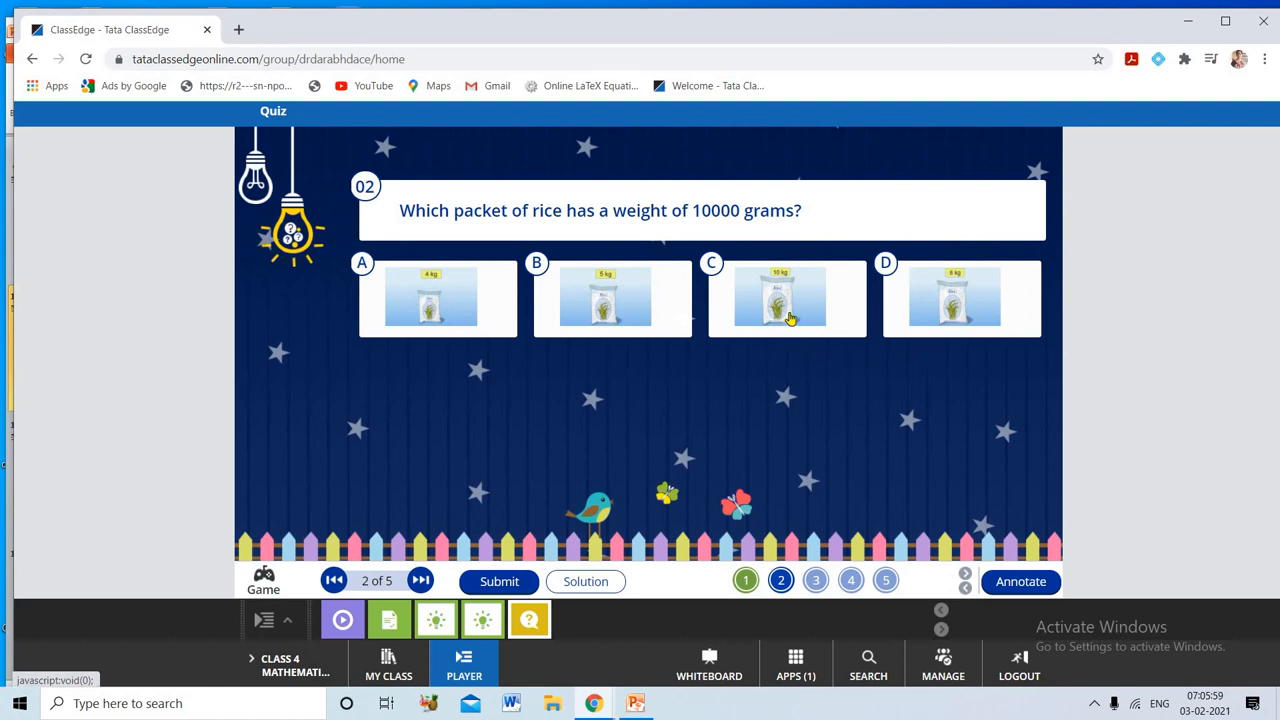
left_click(786, 297)
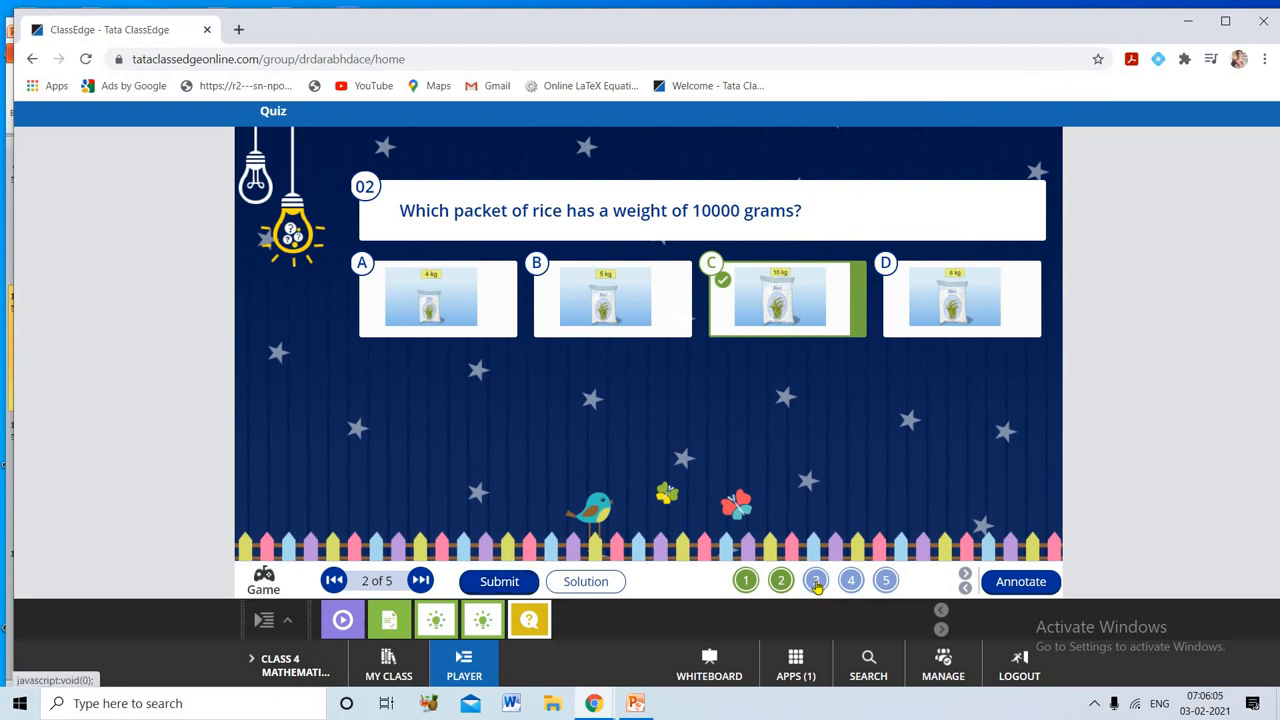
left_click(816, 580)
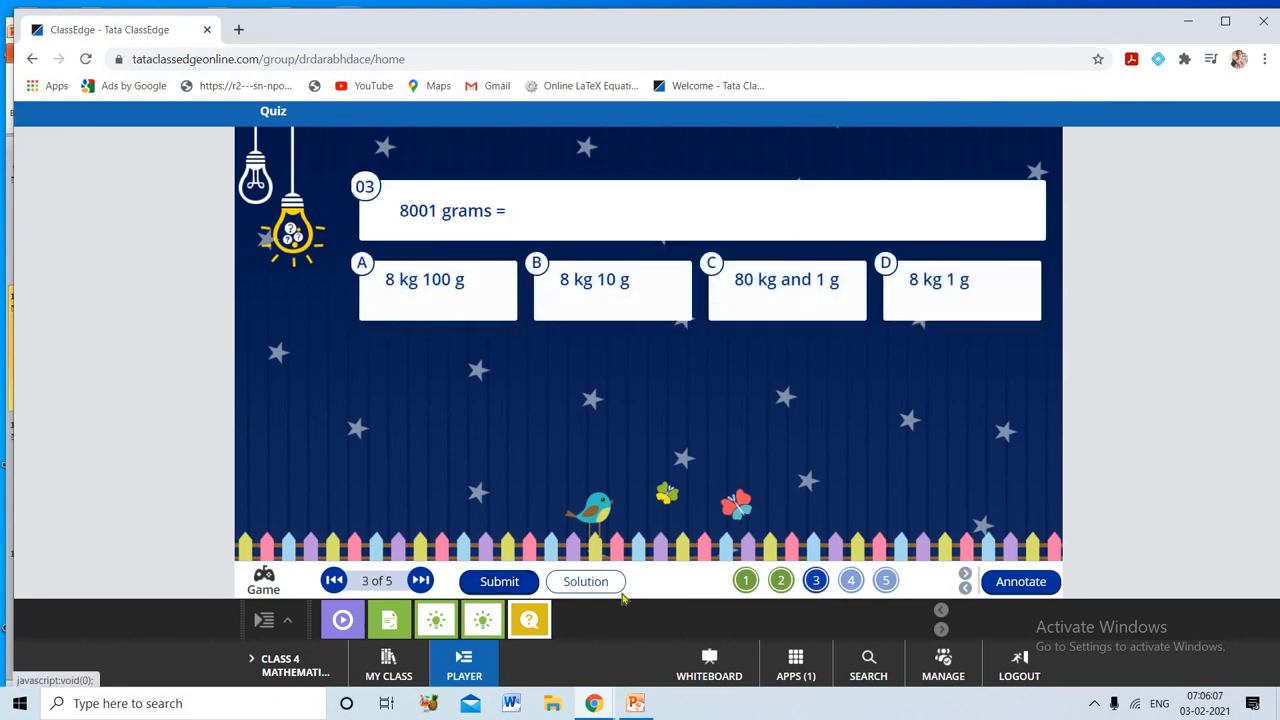
mouse_move(490, 237)
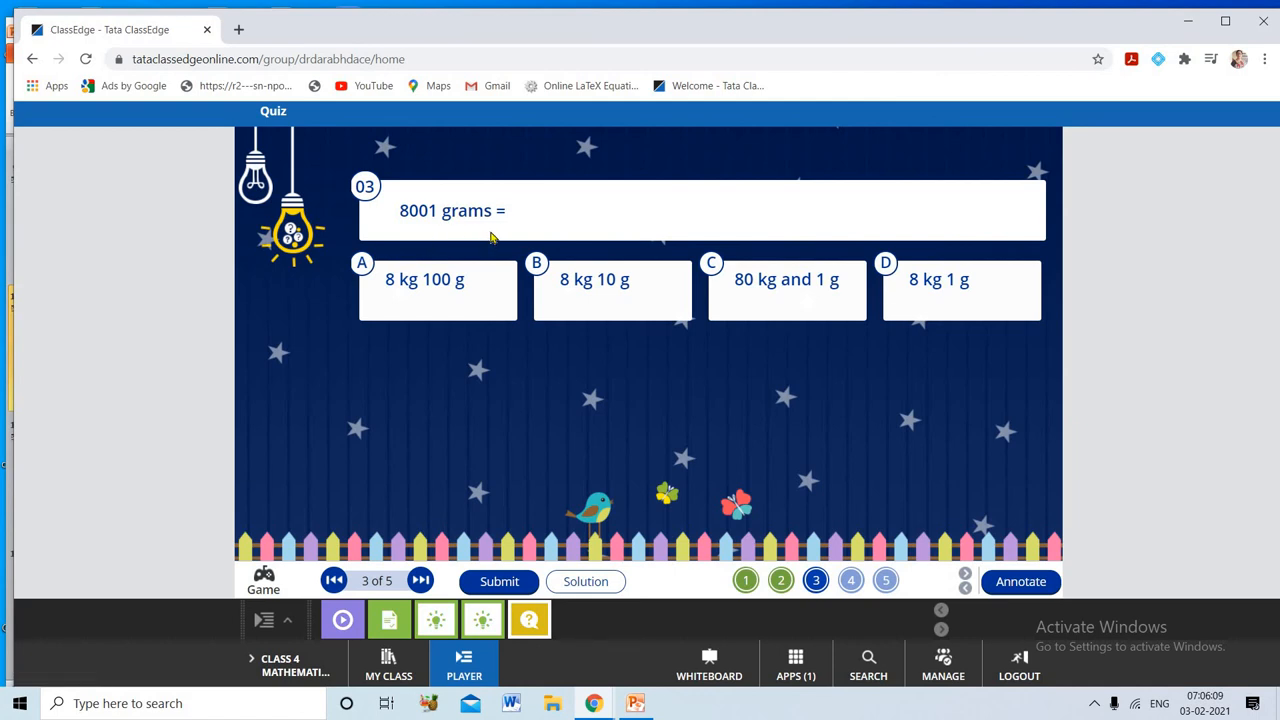
mouse_move(407, 218)
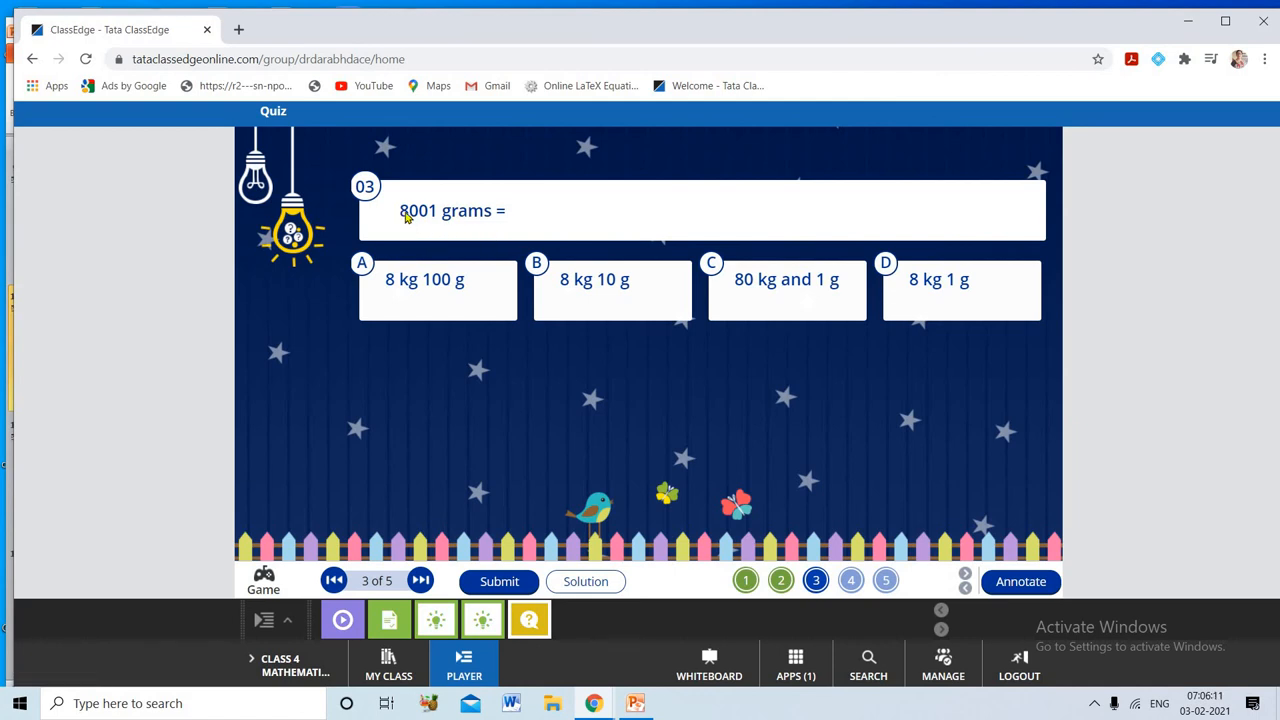
mouse_move(438, 227)
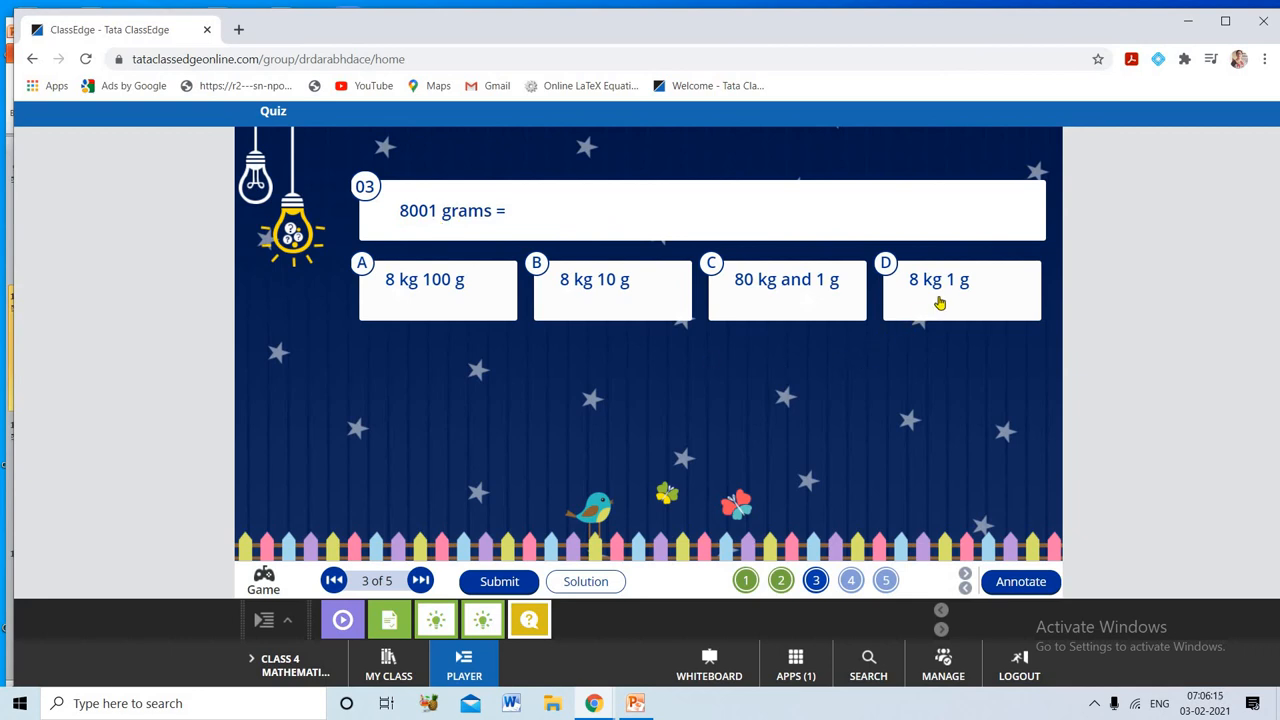
Choose 8 kg 1 g for question 3 and submit
left_click(960, 290)
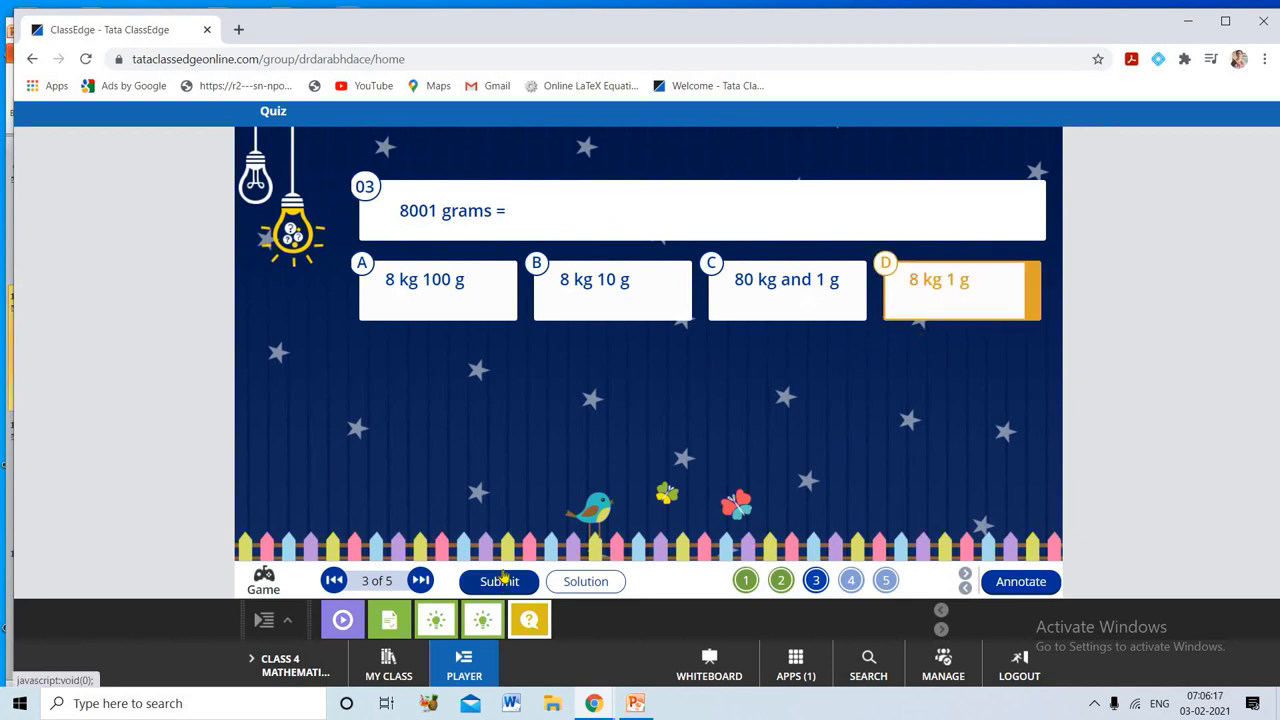
left_click(499, 581)
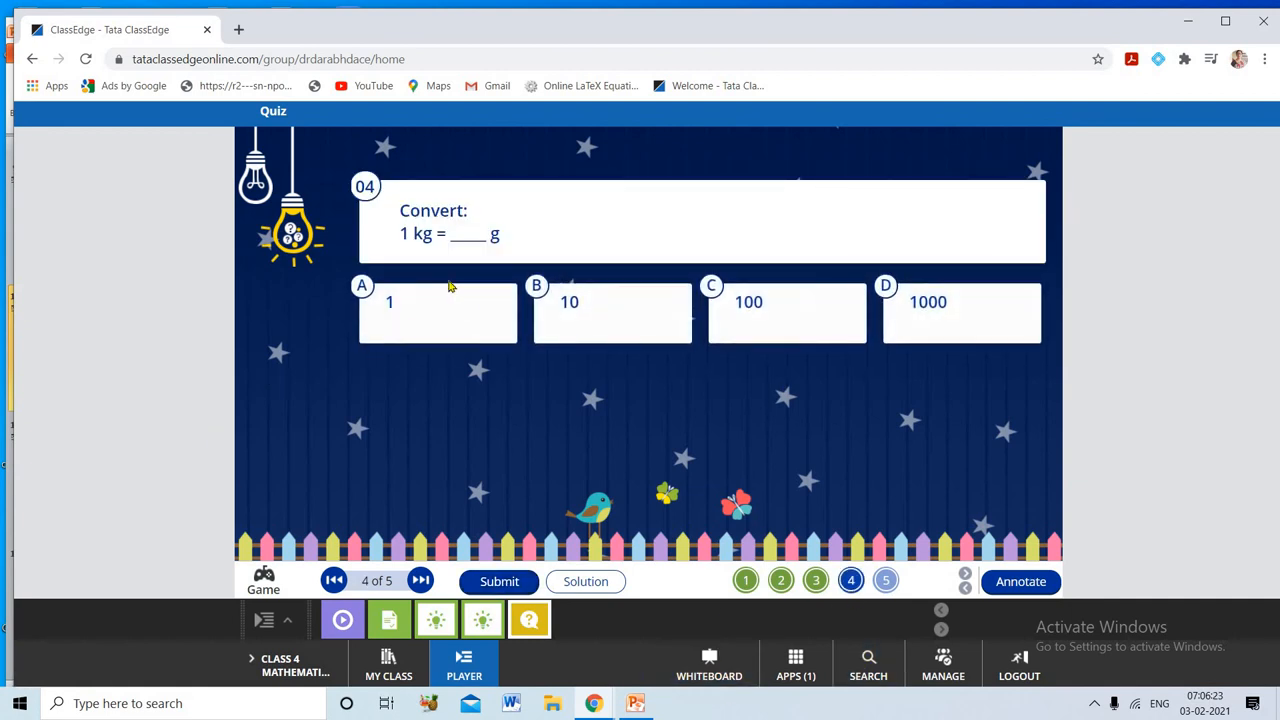
mouse_move(421, 258)
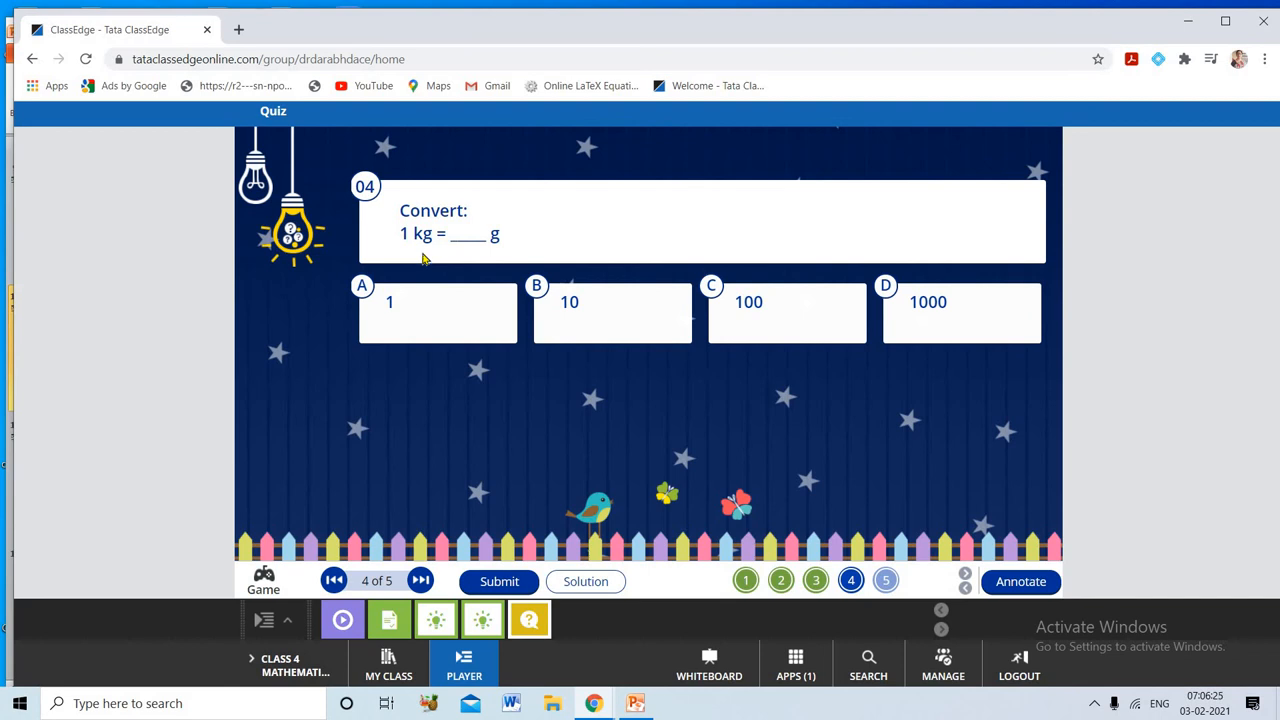
mouse_move(427, 253)
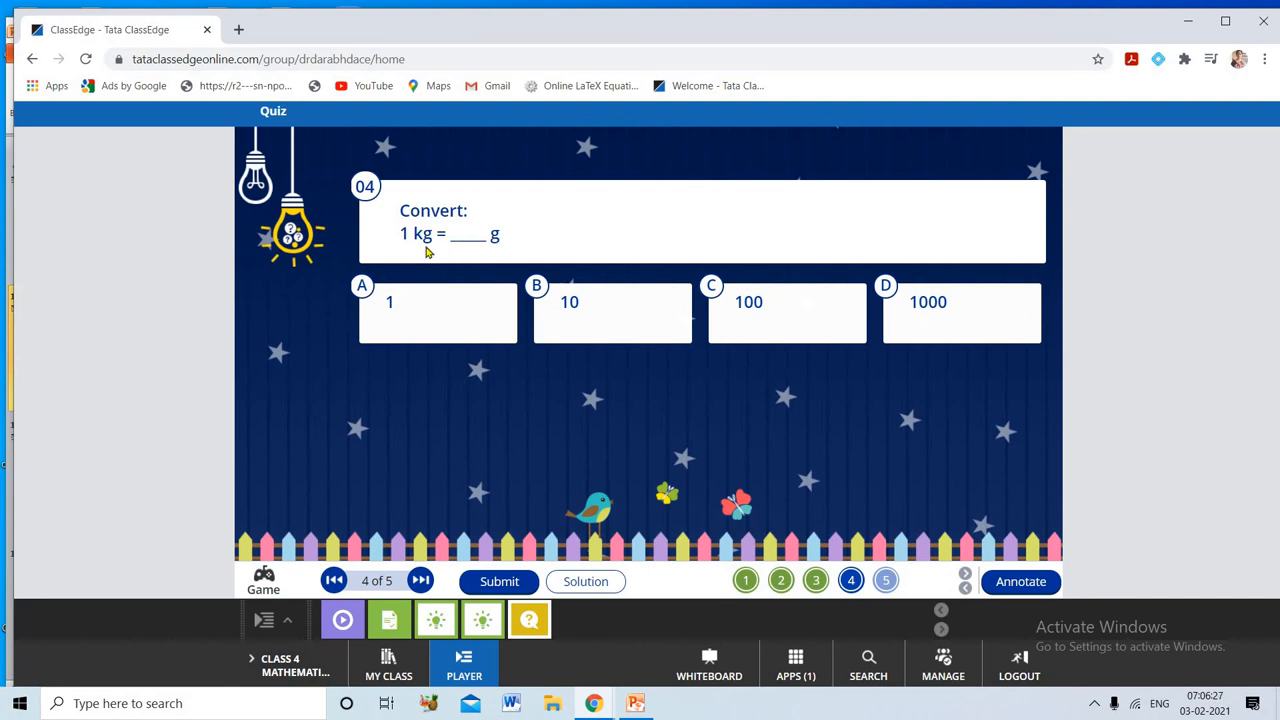
Select an answer option for question 4 on converting 1 kg to grams
left_click(960, 312)
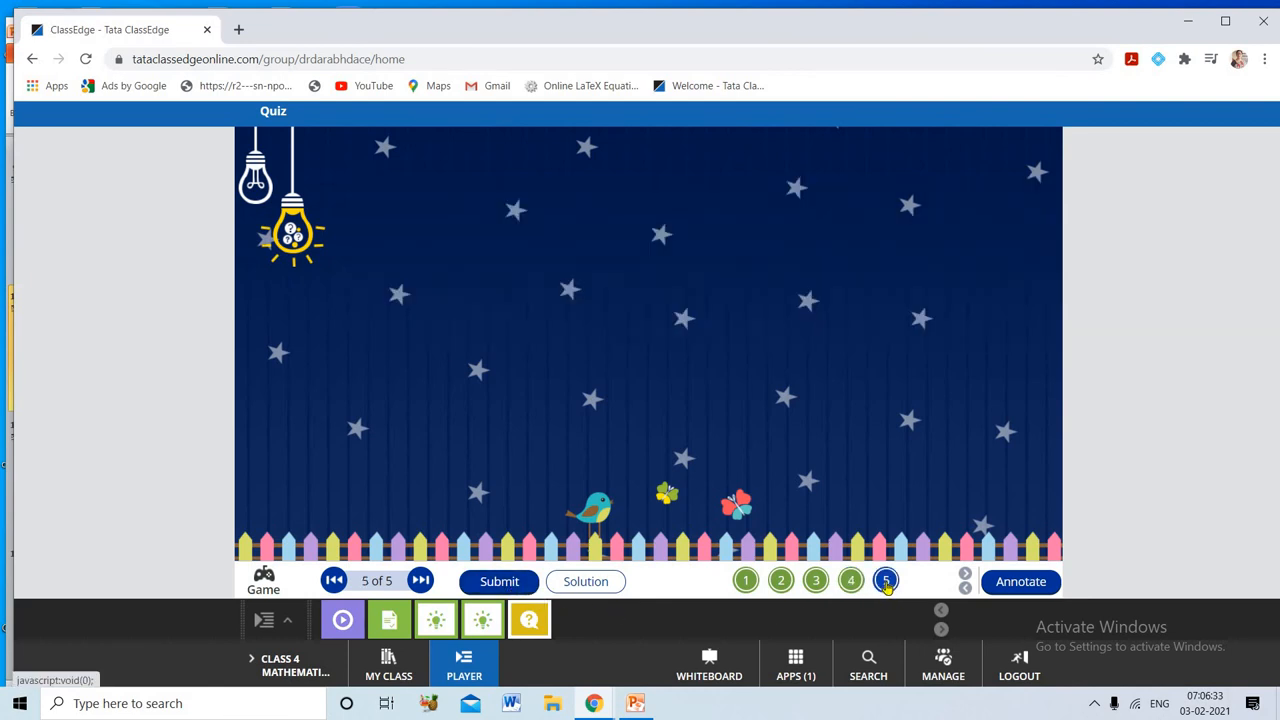
On question 5, submit 6500, then choose 65000 after it's marked wrong
left_click(885, 580)
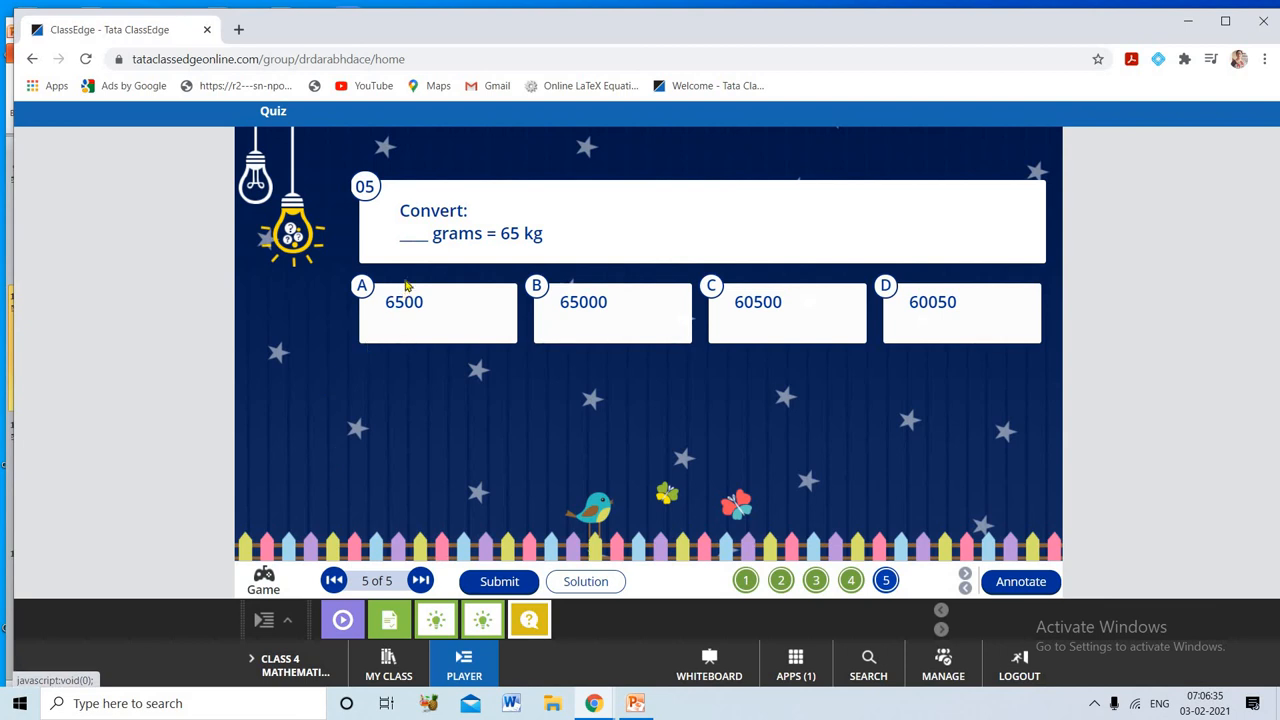
mouse_move(550, 250)
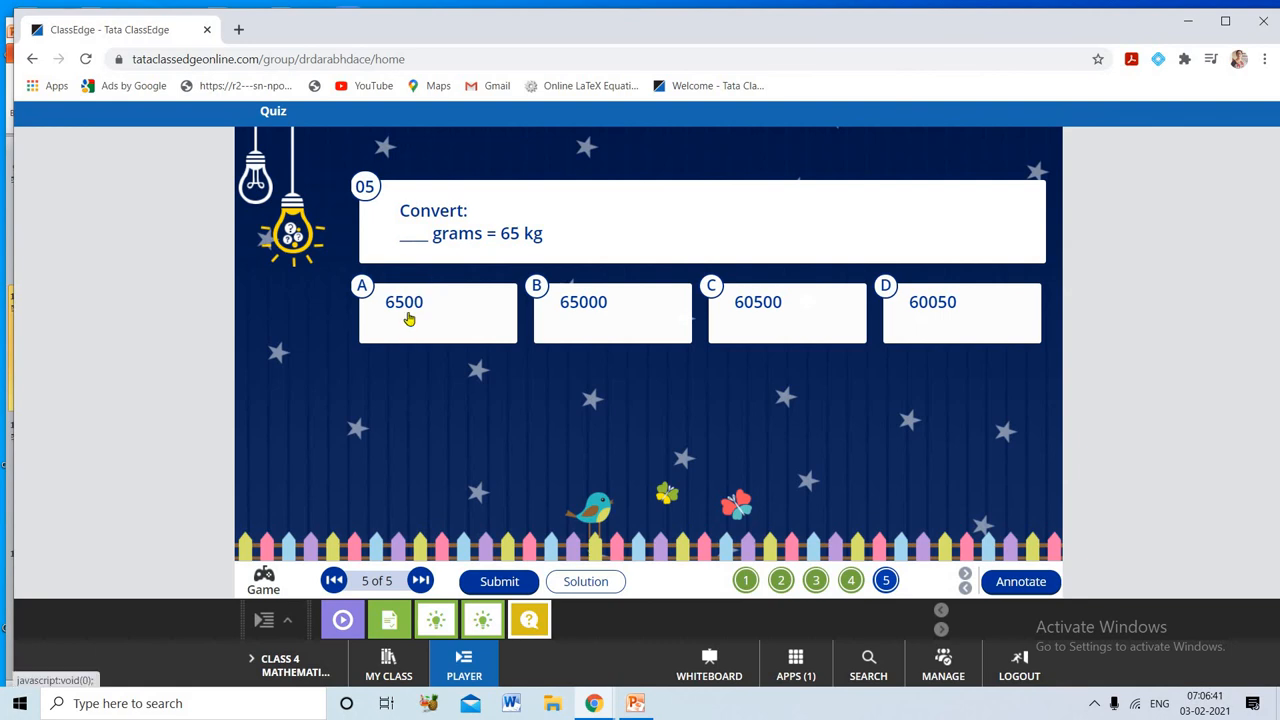
left_click(437, 312)
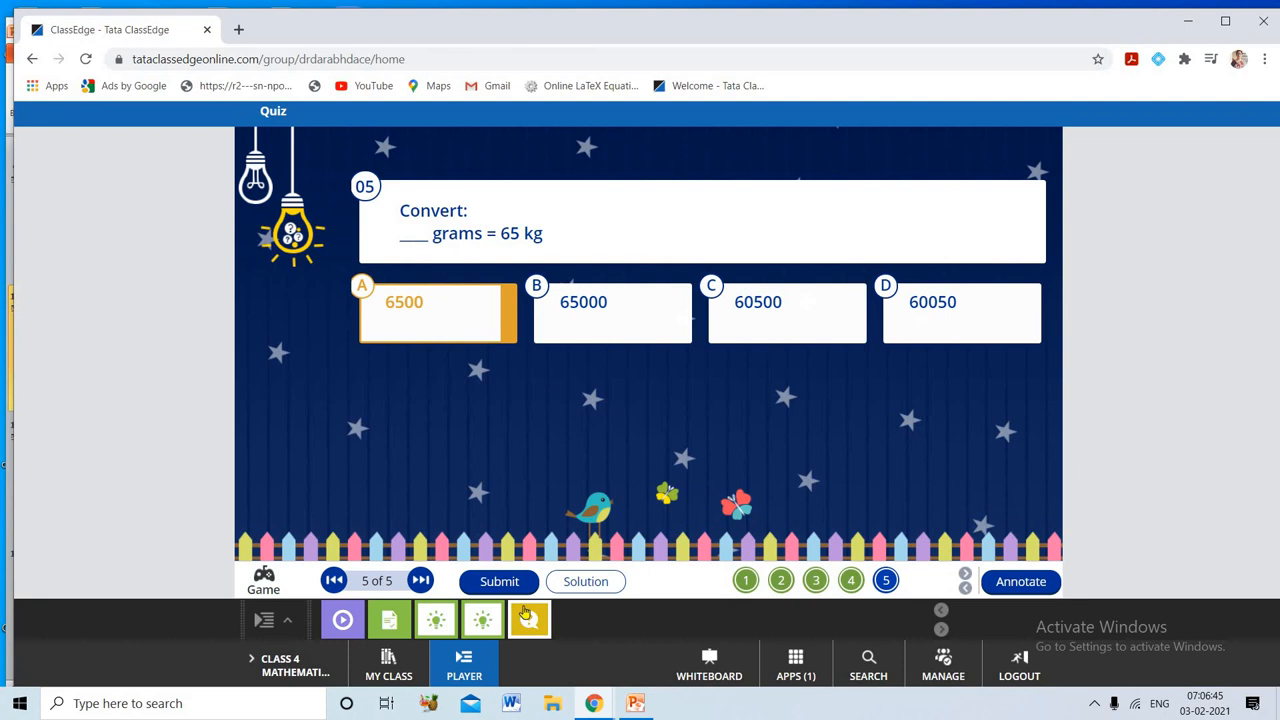
left_click(499, 581)
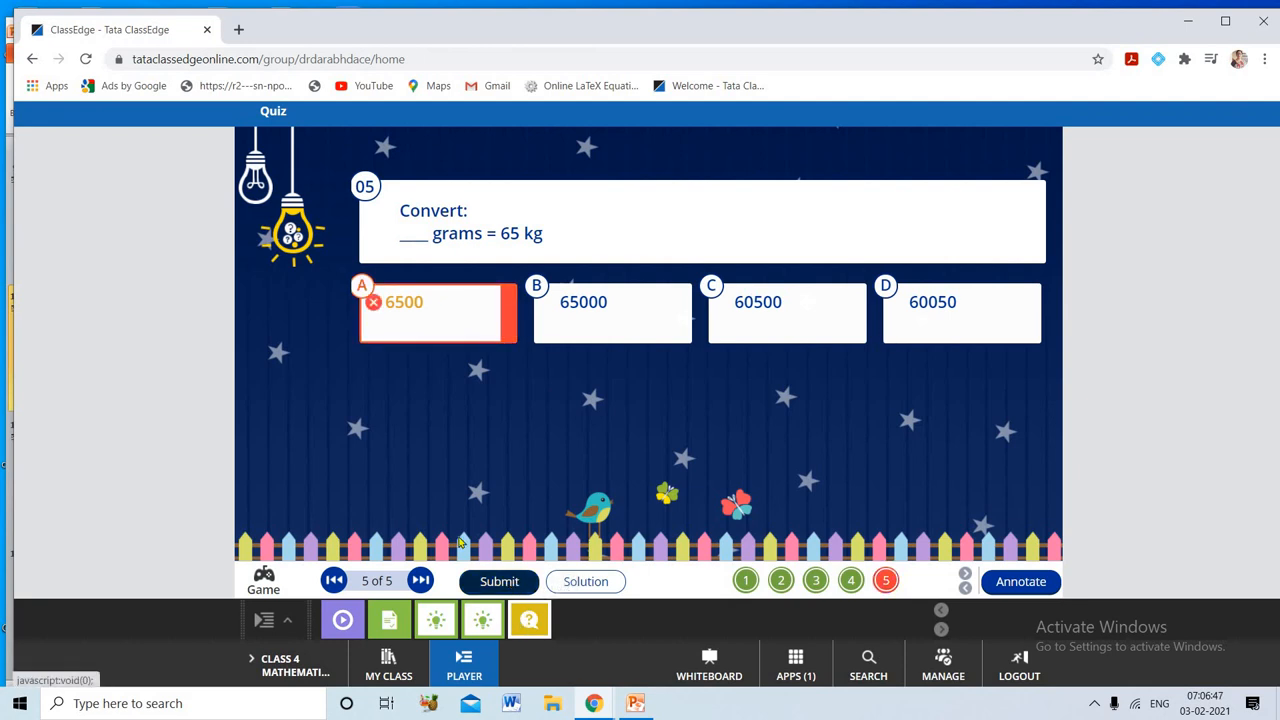
mouse_move(422, 262)
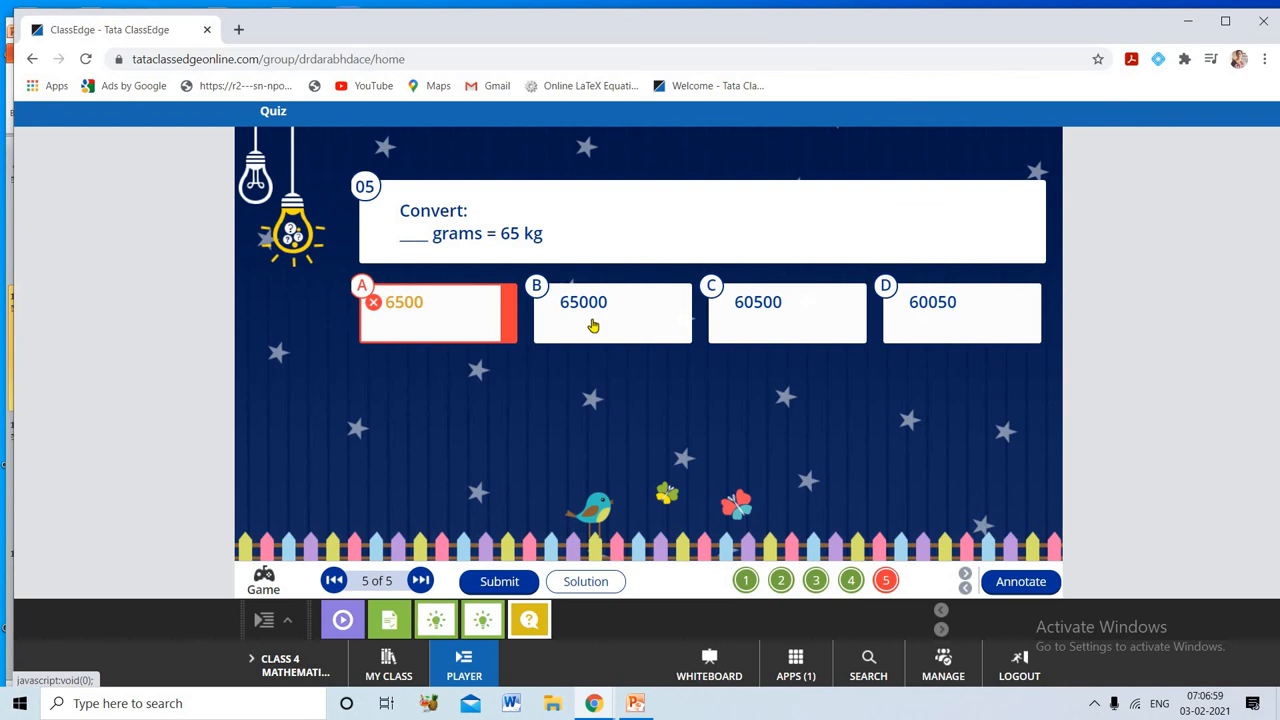
left_click(612, 313)
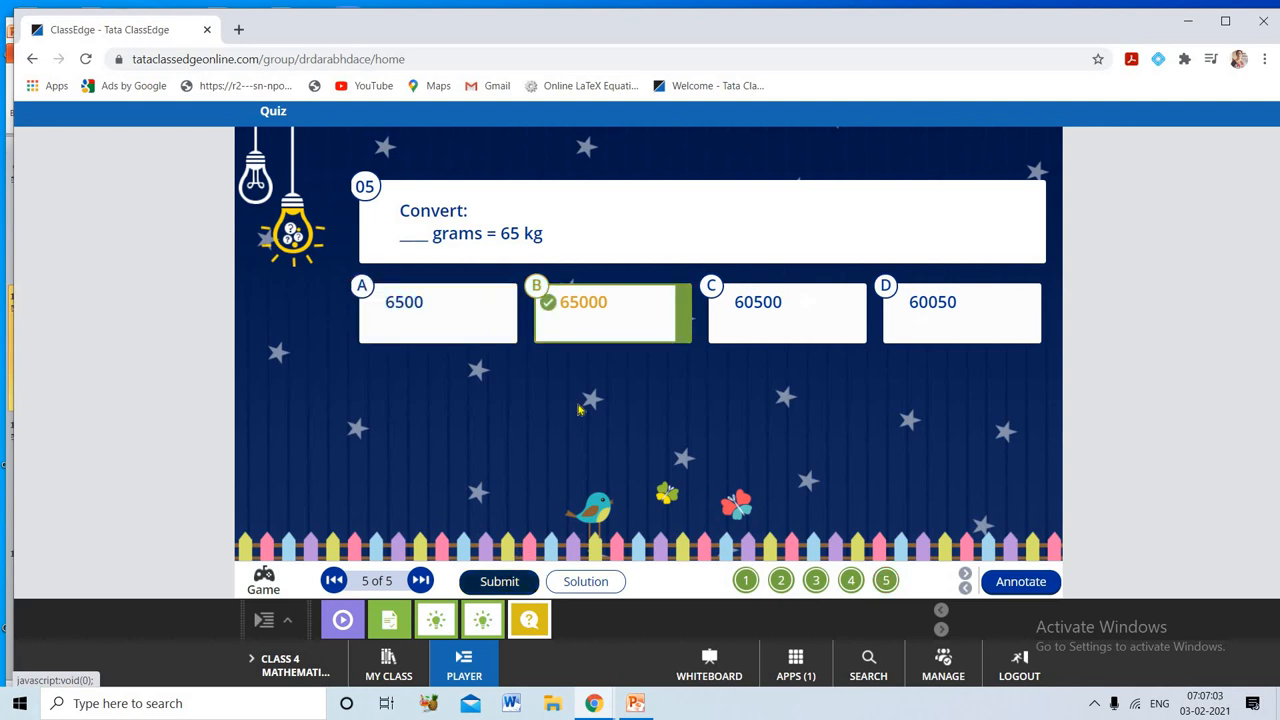
mouse_move(590, 377)
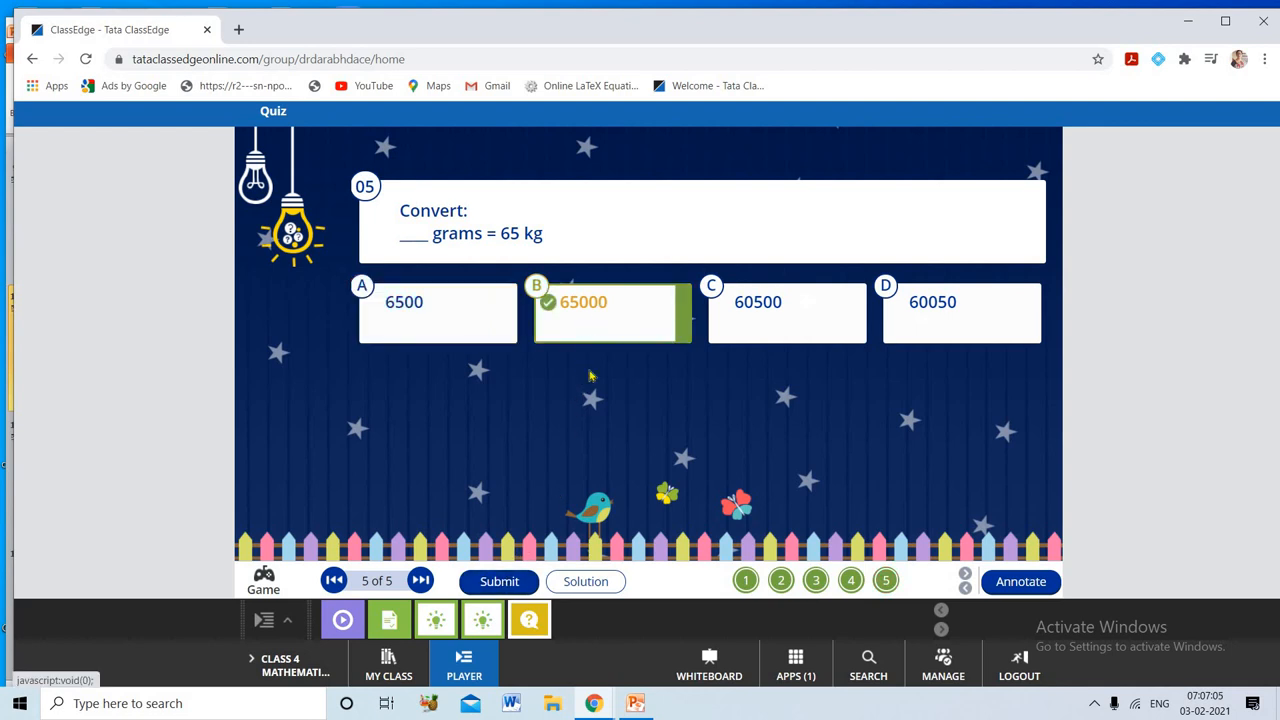
mouse_move(415, 457)
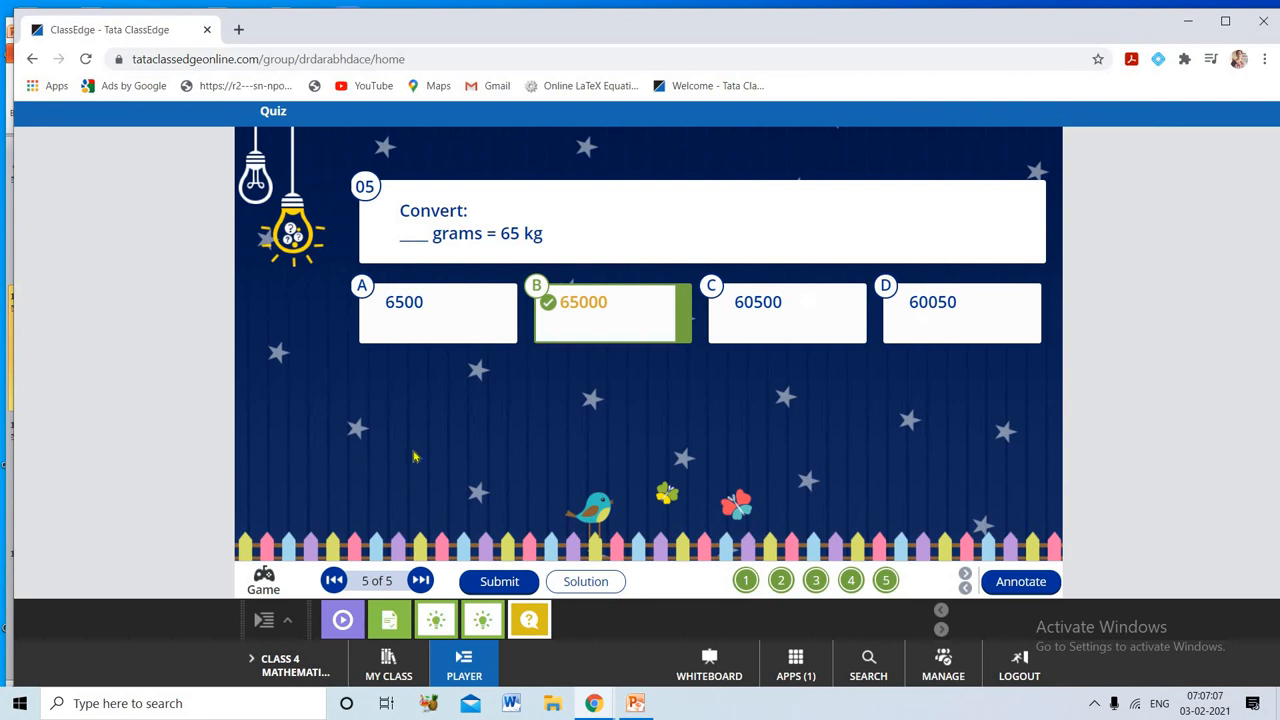
mouse_move(245, 153)
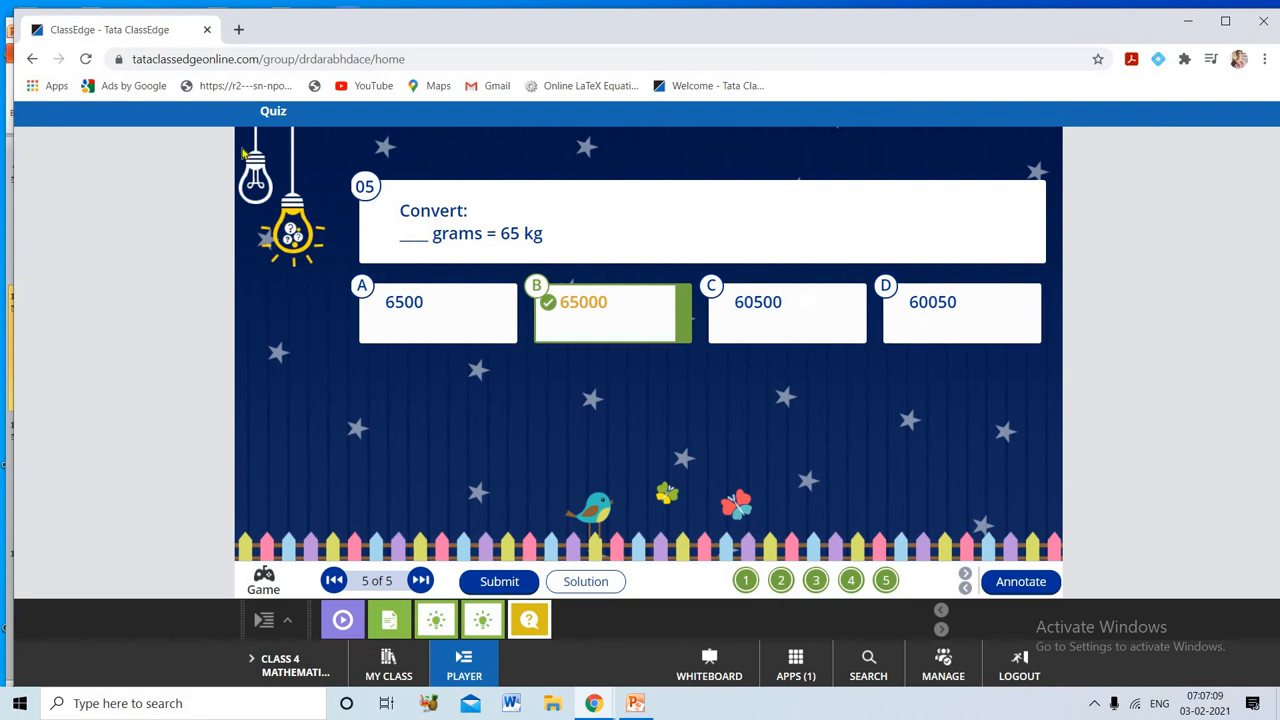